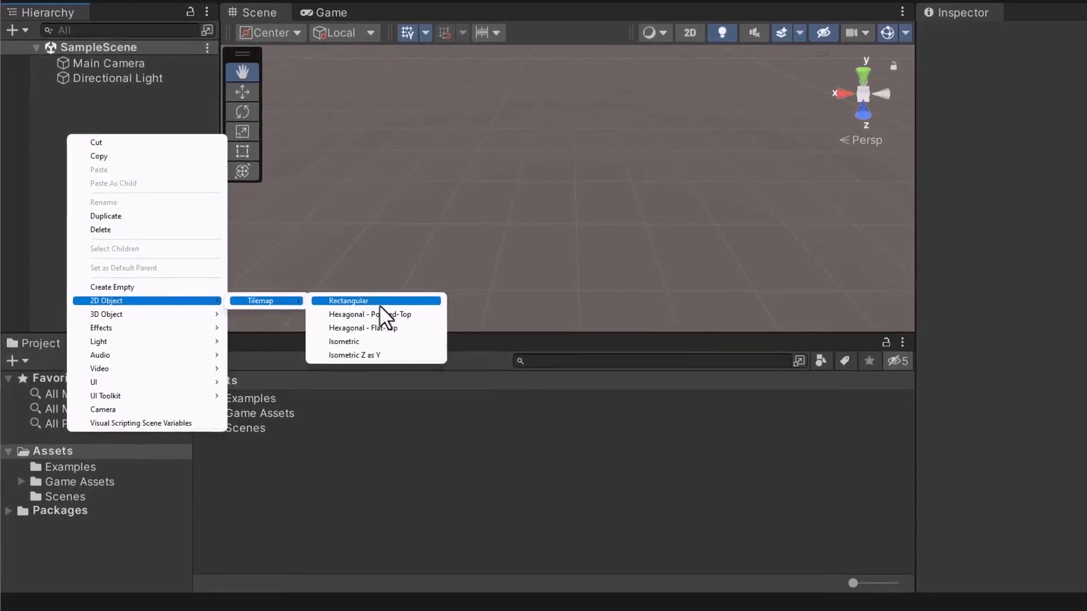
# Step: Create a 2D rectangular Tilemap from the Hierarchy and select the new Grid object
pyautogui.click(347, 300)
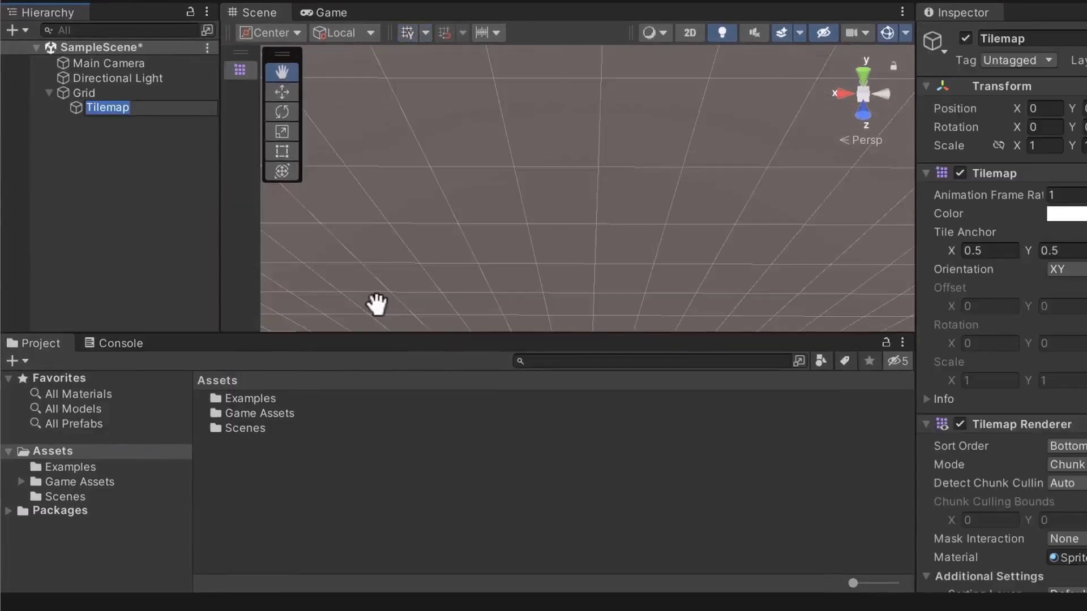
pyautogui.click(81, 92)
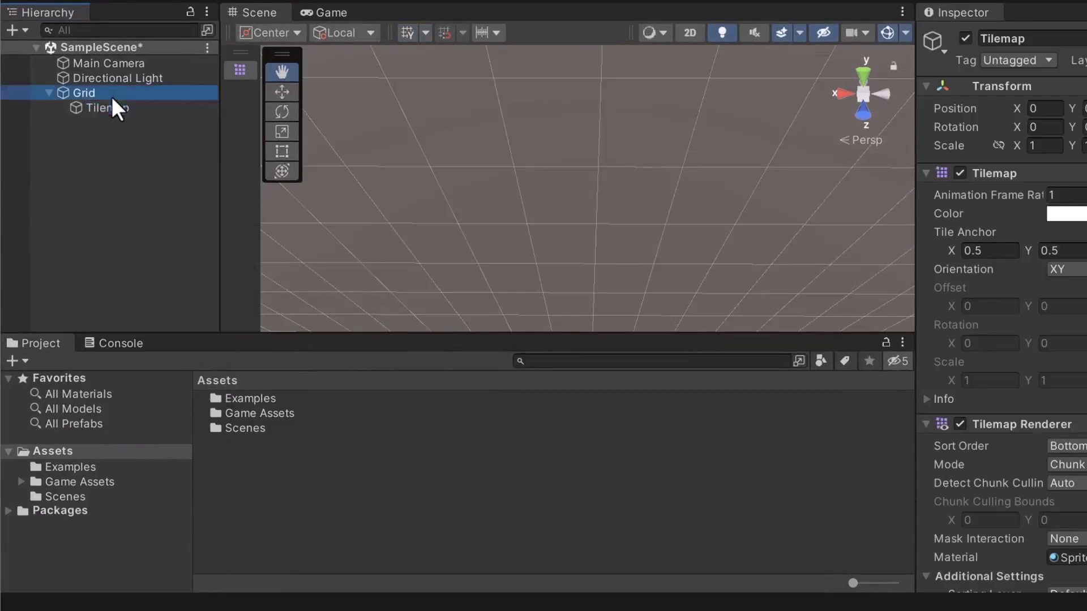
# Step: Inspect the Grid component: 1×1 cell size, zero gap, rectangle layout
pyautogui.click(86, 92)
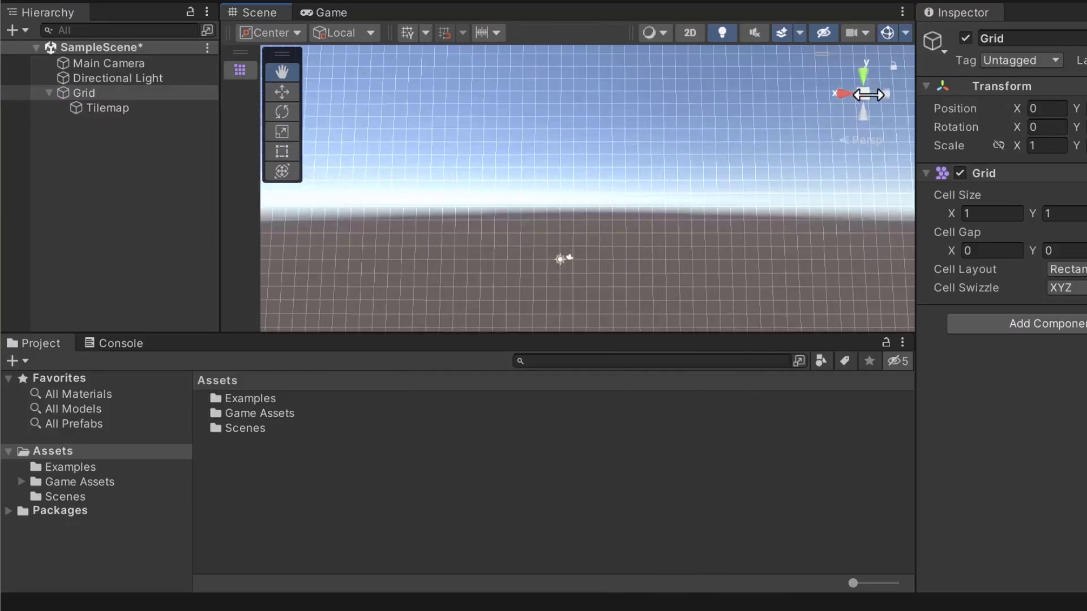
pyautogui.moveTo(865, 75)
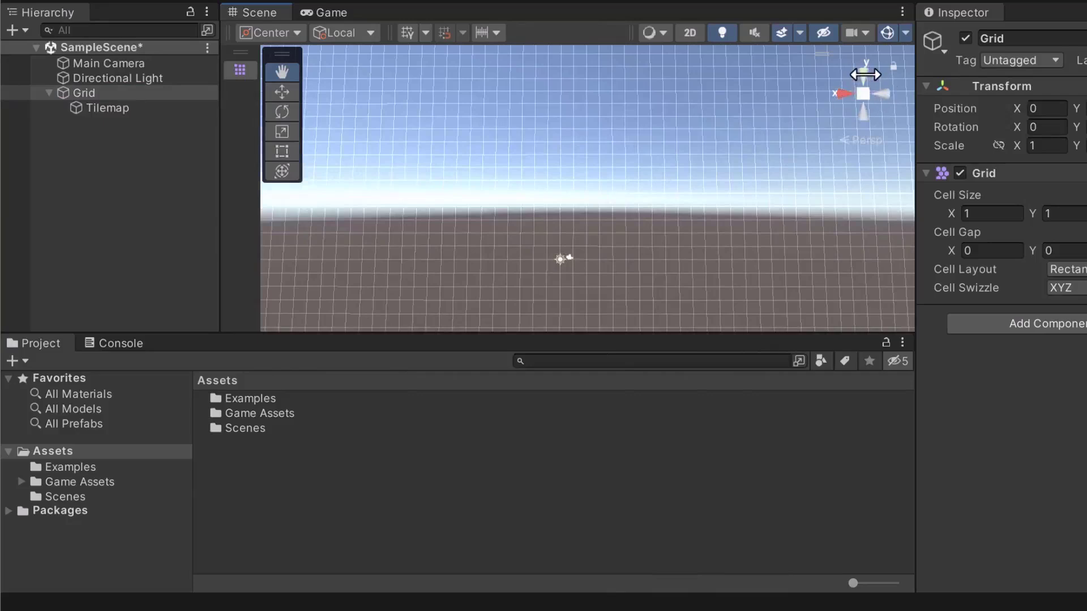
pyautogui.moveTo(864, 85)
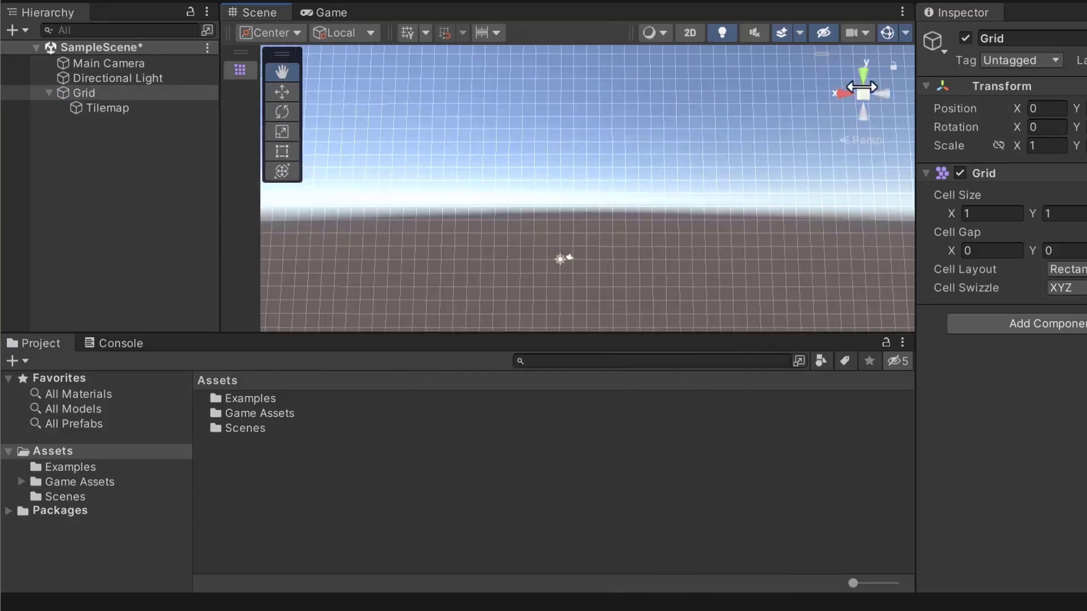
pyautogui.moveTo(589, 224)
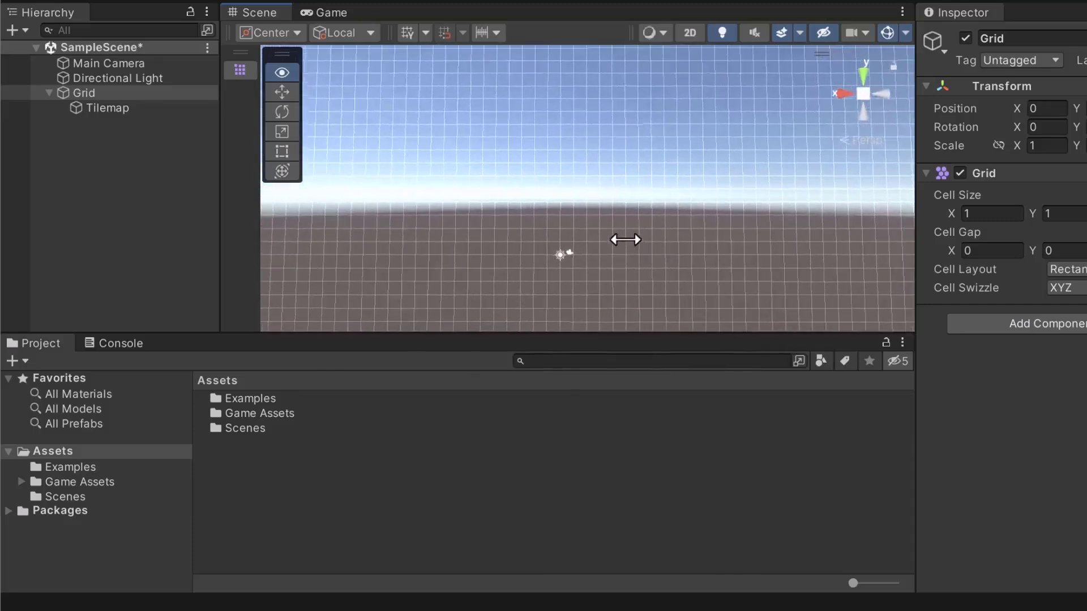
pyautogui.click(281, 71)
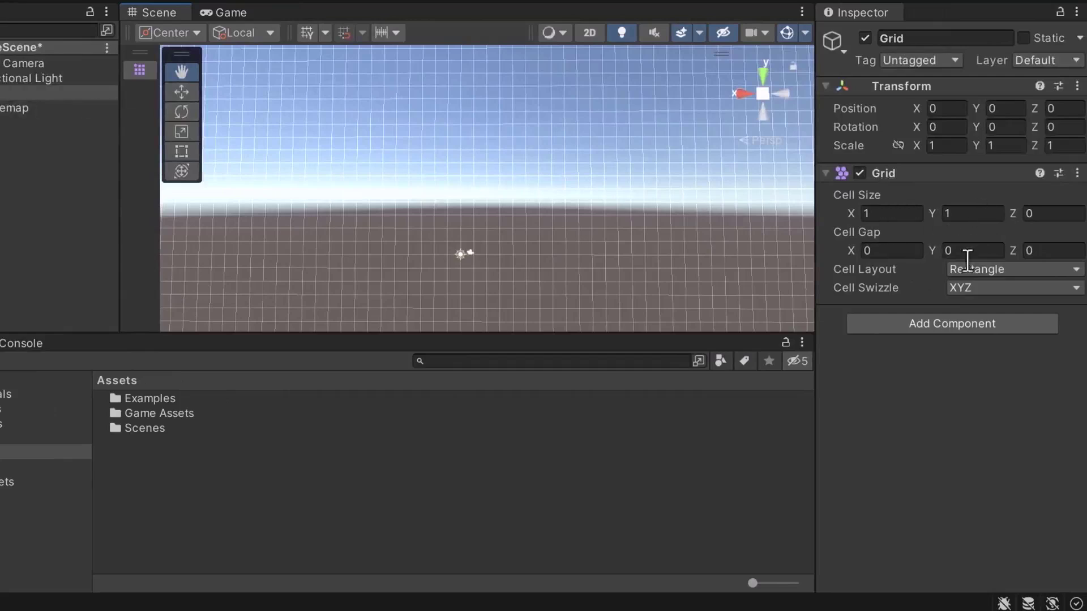
# Step: Change the Grid's Cell Swizzle to XZY so cells lie flat
pyautogui.click(1013, 287)
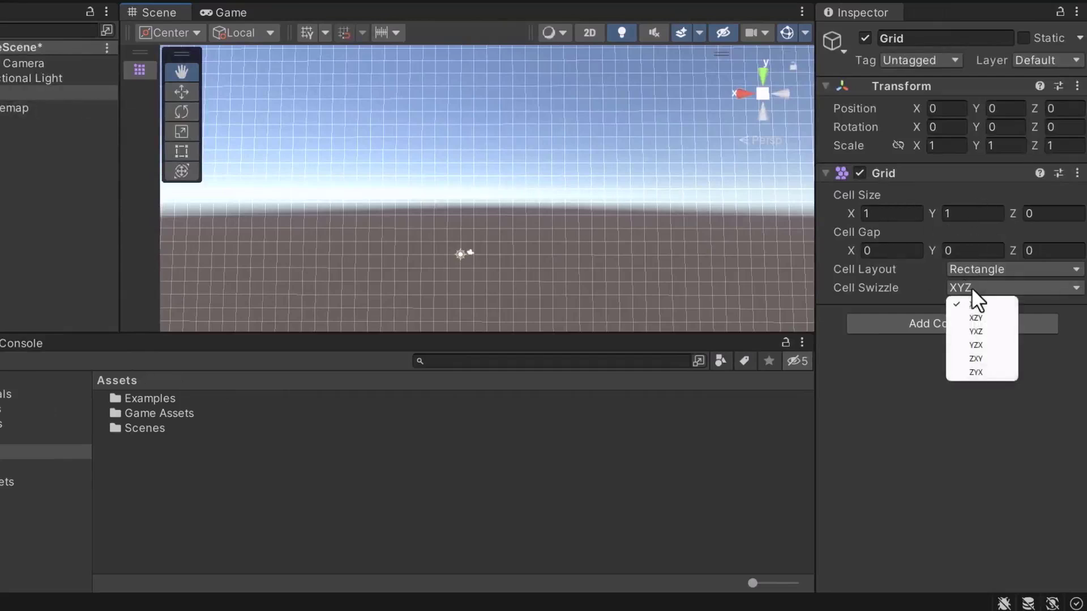
pyautogui.click(976, 319)
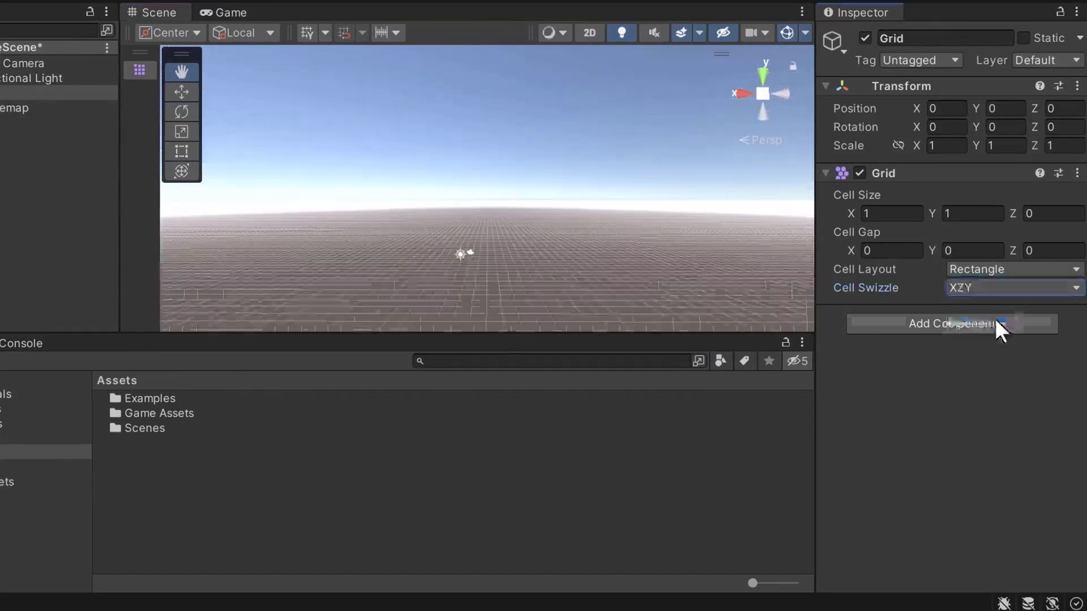
pyautogui.moveTo(540, 191)
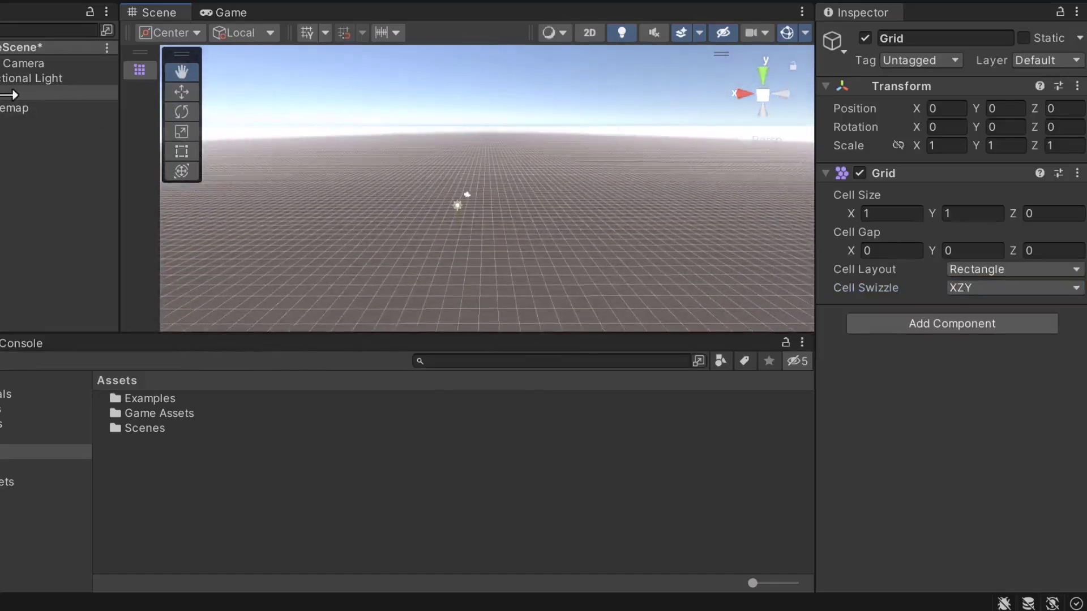
# Step: Name the Grid object 'Terrain Grid' in the Inspector
pyautogui.doubleClick(942, 38)
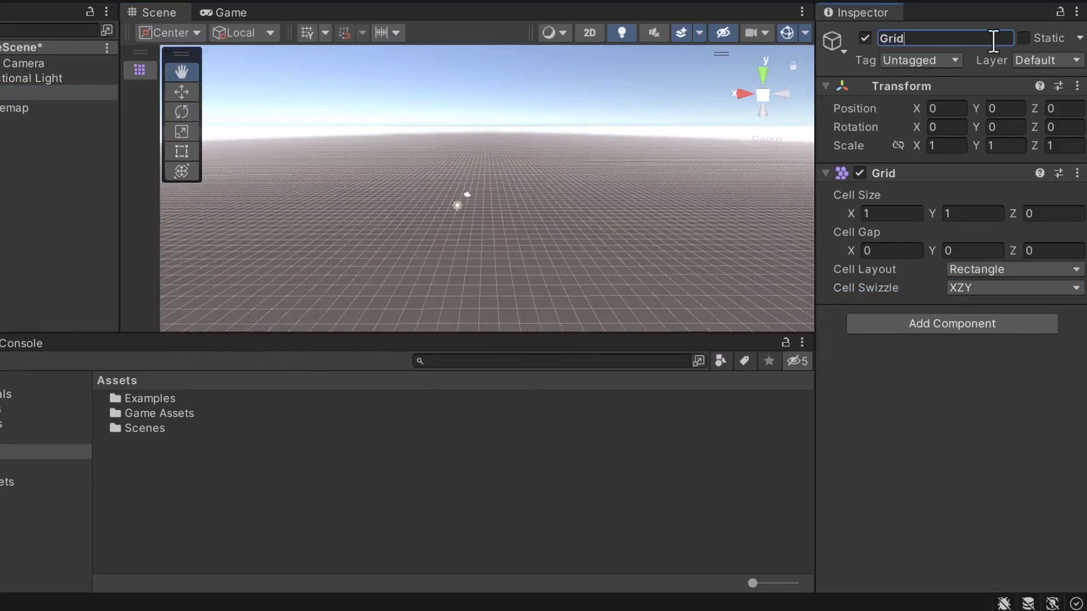
pyautogui.write('Terrain G')
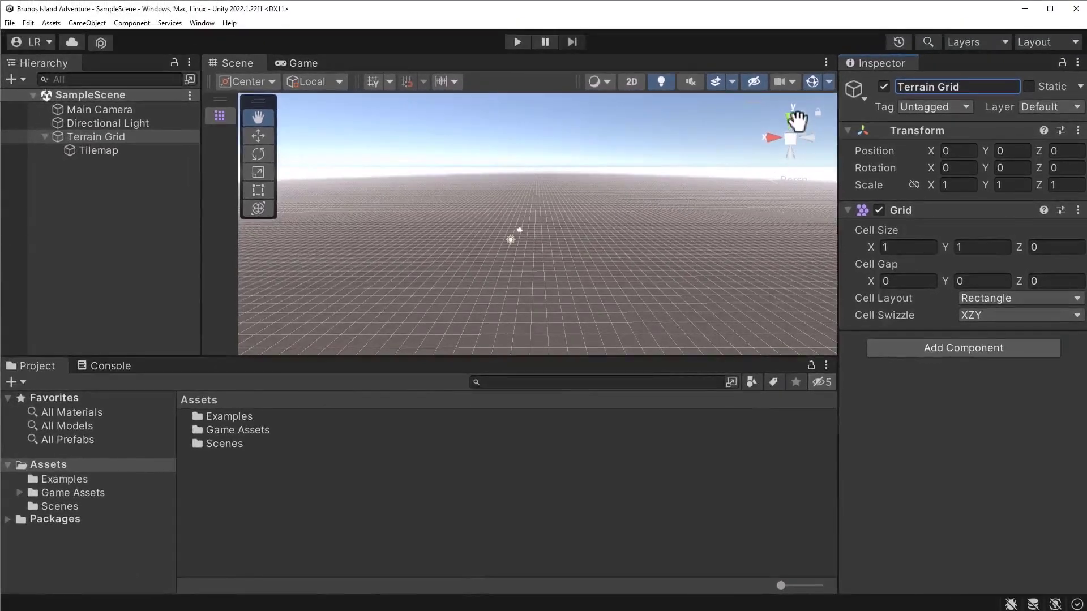
pyautogui.moveTo(785, 128)
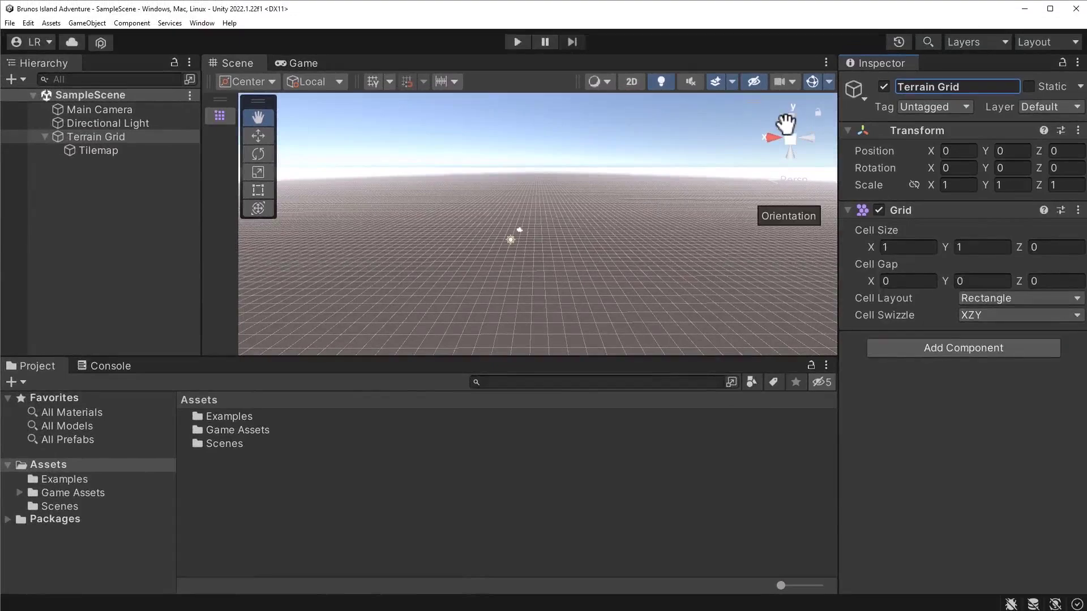
# Step: Switch the Scene view to Top view via the gizmo's Y axis cone
pyautogui.click(793, 114)
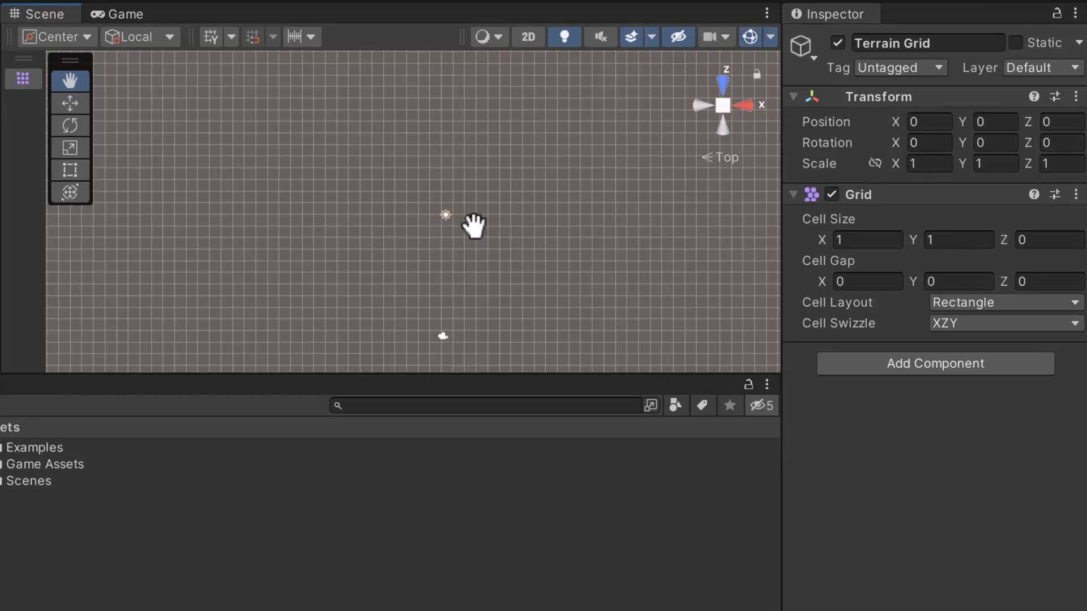
pyautogui.moveTo(445, 215)
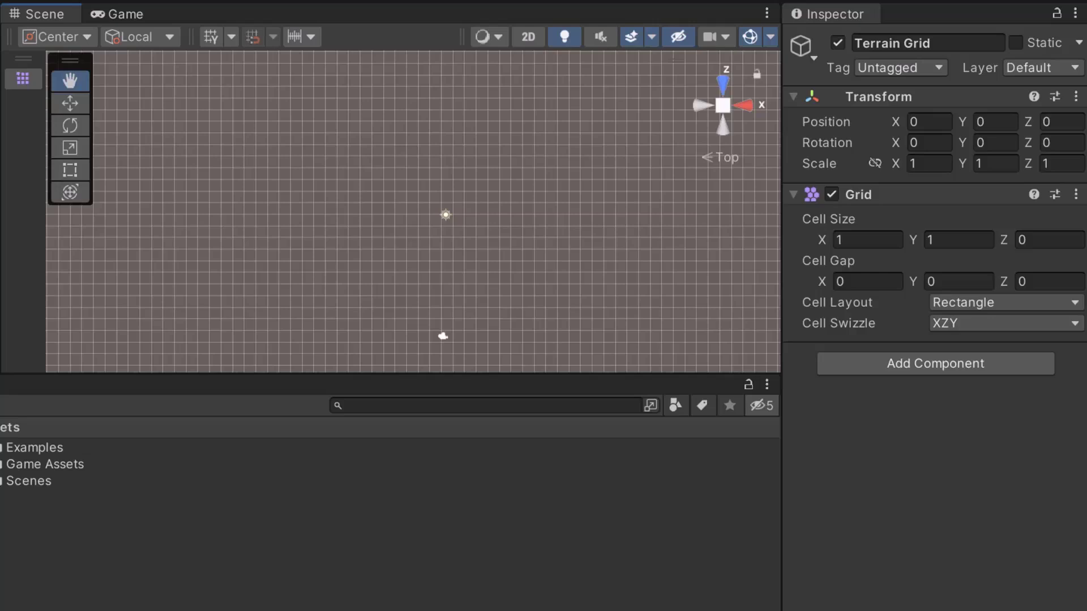
pyautogui.moveTo(824, 220)
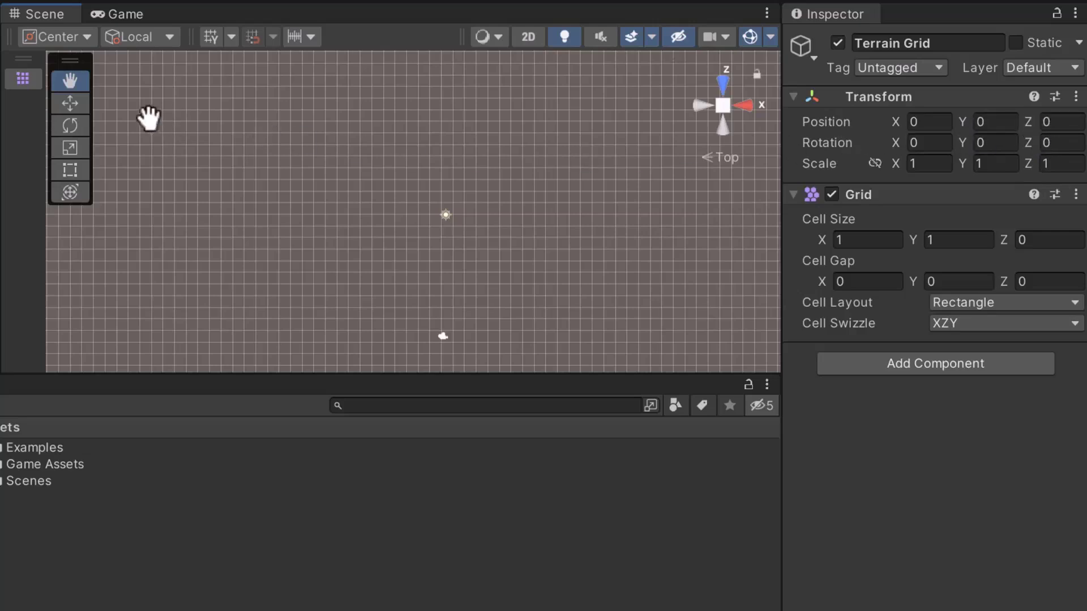
pyautogui.click(69, 103)
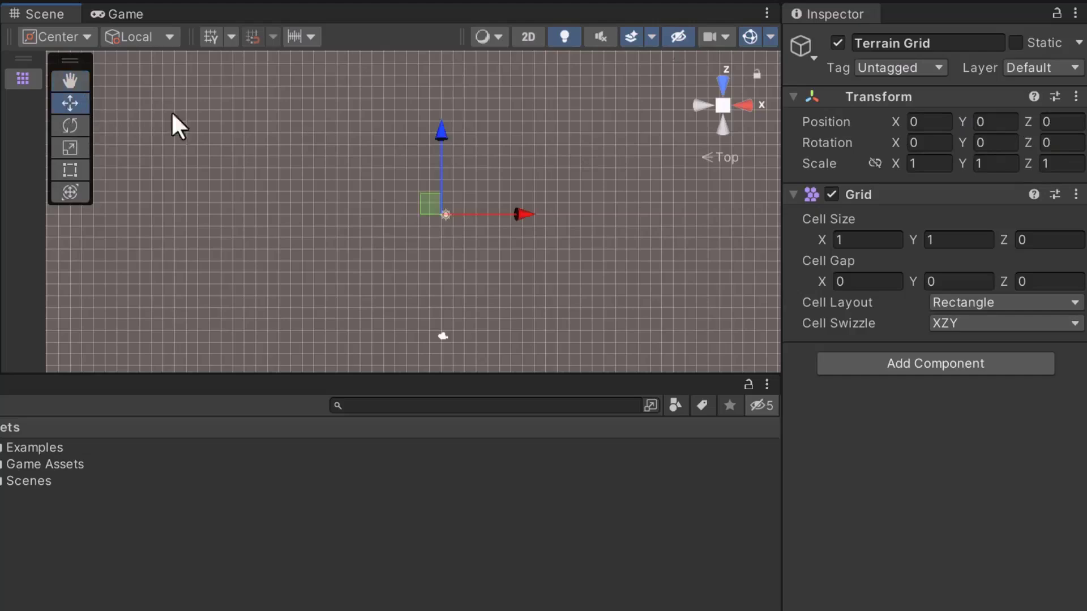
pyautogui.moveTo(485, 222)
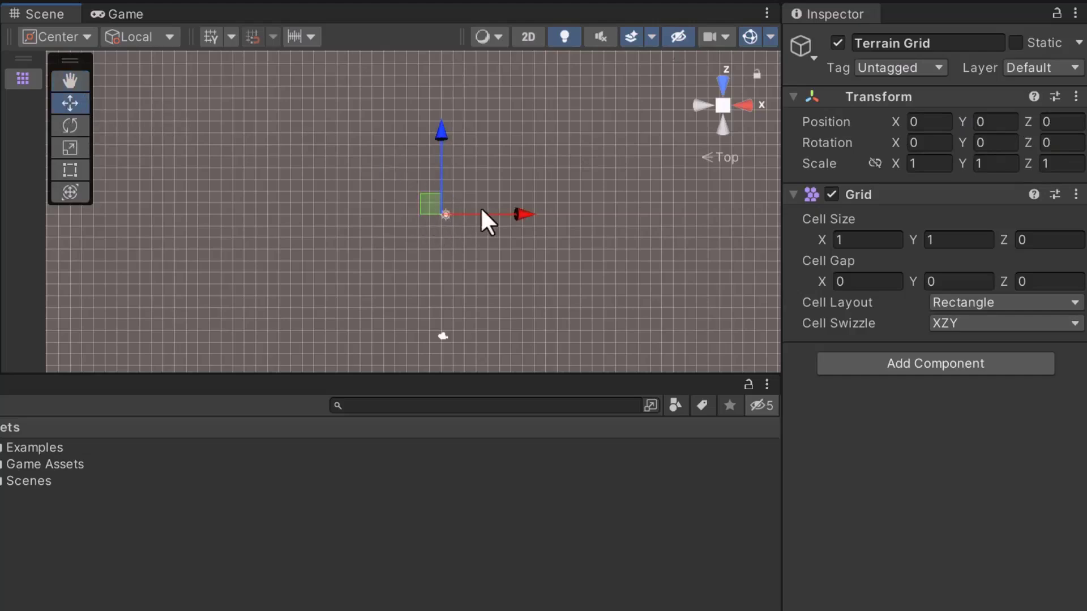
pyautogui.moveTo(486, 230)
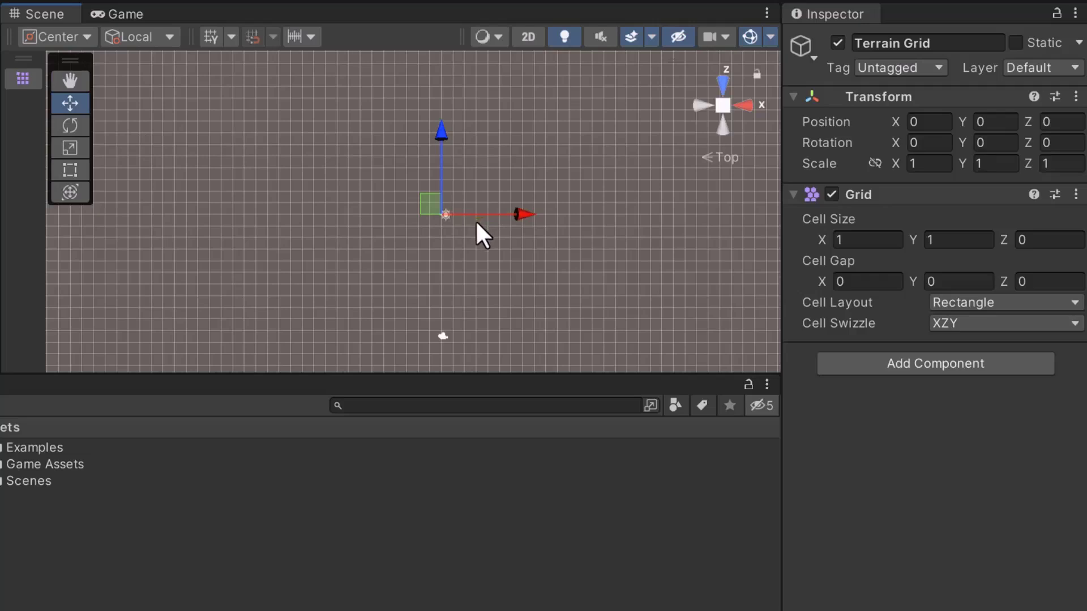
pyautogui.moveTo(471, 229)
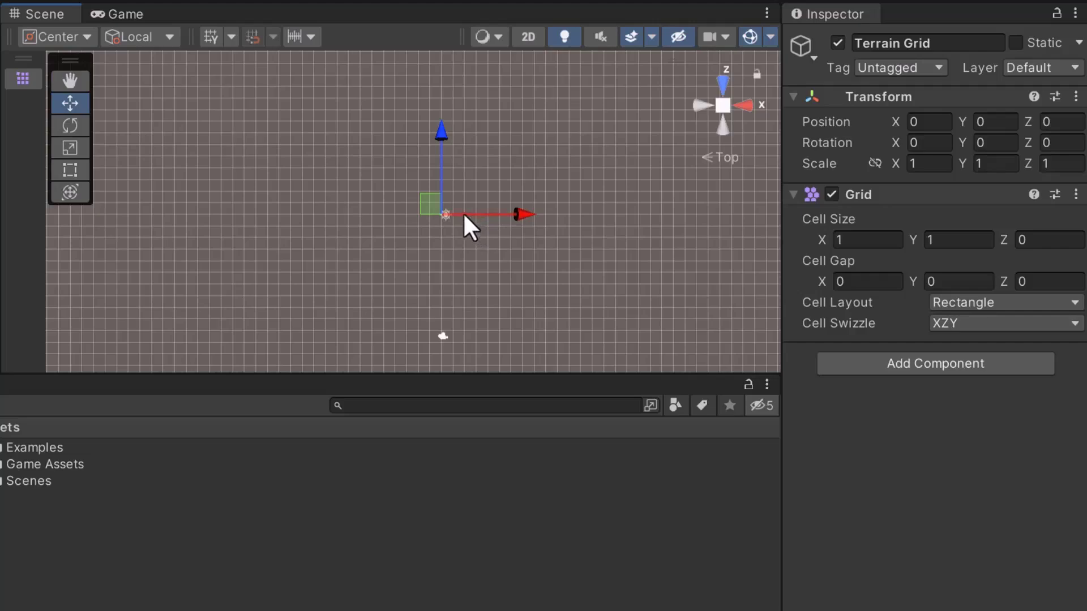
pyautogui.moveTo(509, 279)
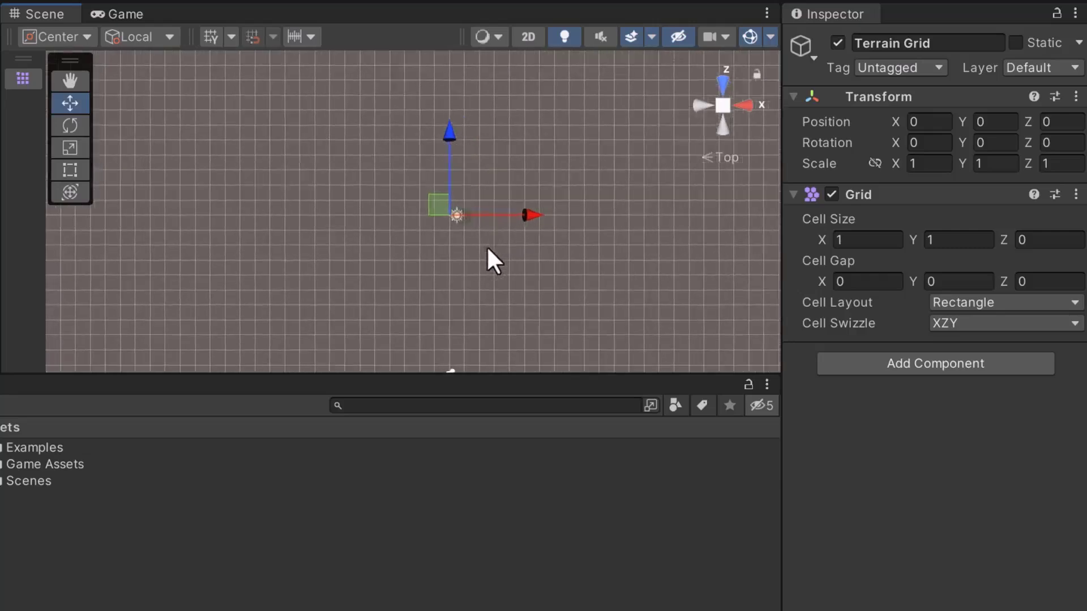
pyautogui.moveTo(473, 249)
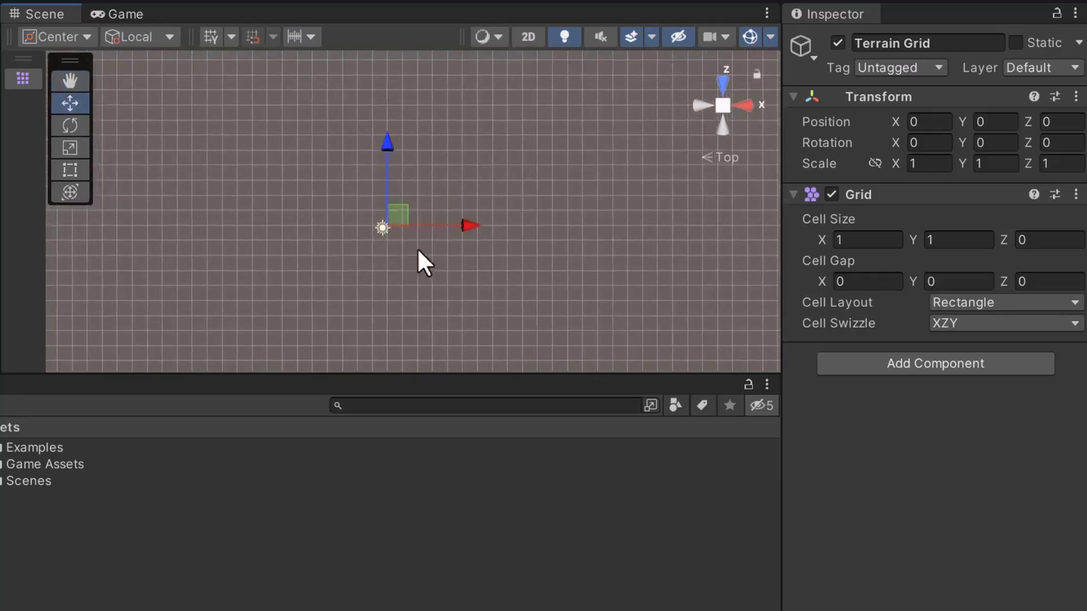
pyautogui.moveTo(497, 268)
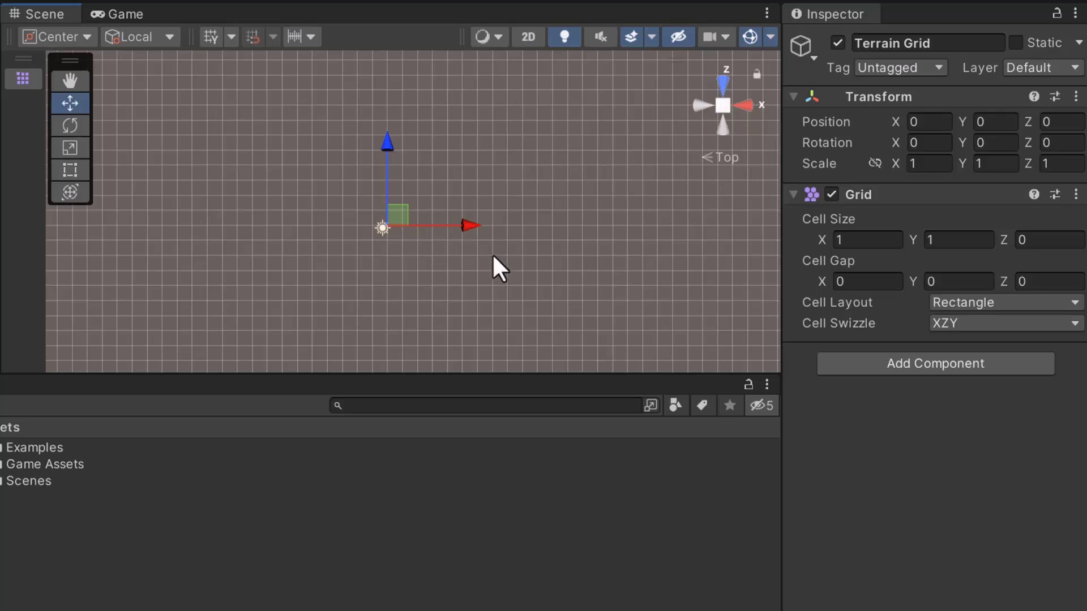
pyautogui.moveTo(382, 251)
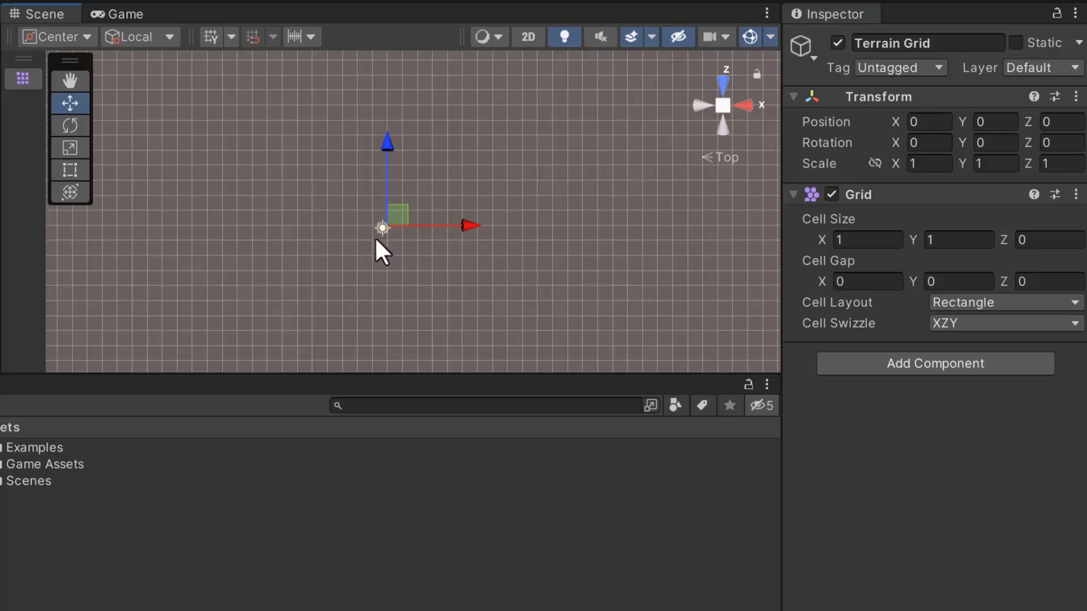
pyautogui.moveTo(423, 250)
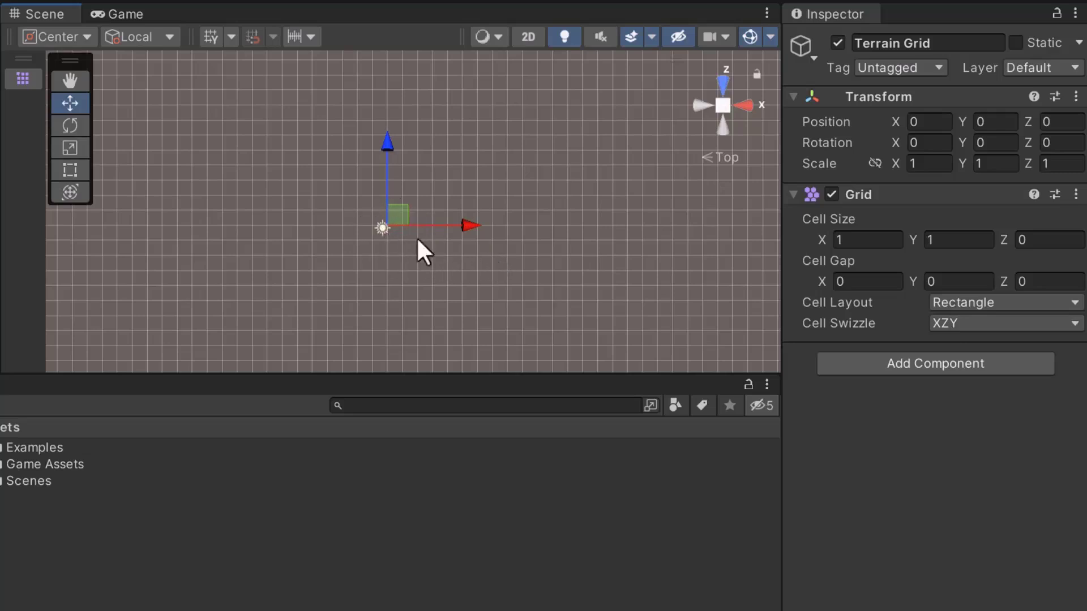
pyautogui.moveTo(385, 250)
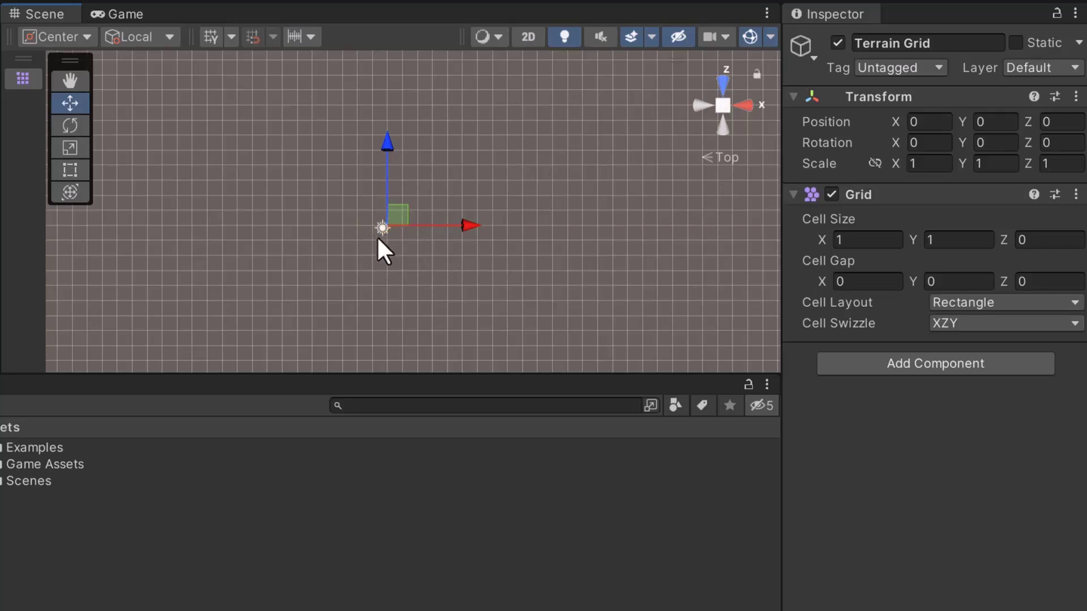
pyautogui.moveTo(401, 253)
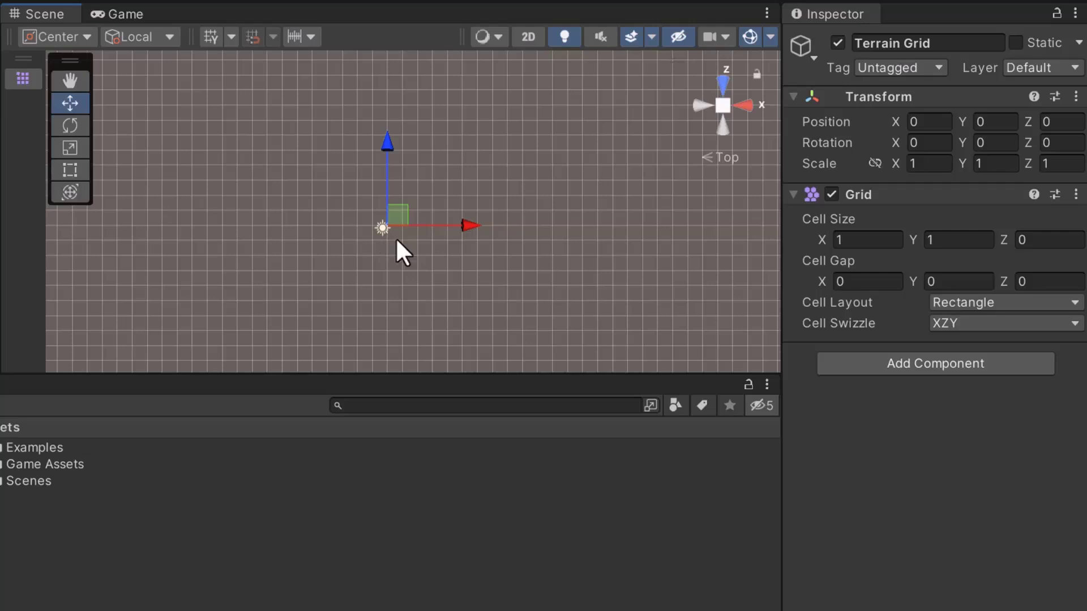
pyautogui.moveTo(400, 321)
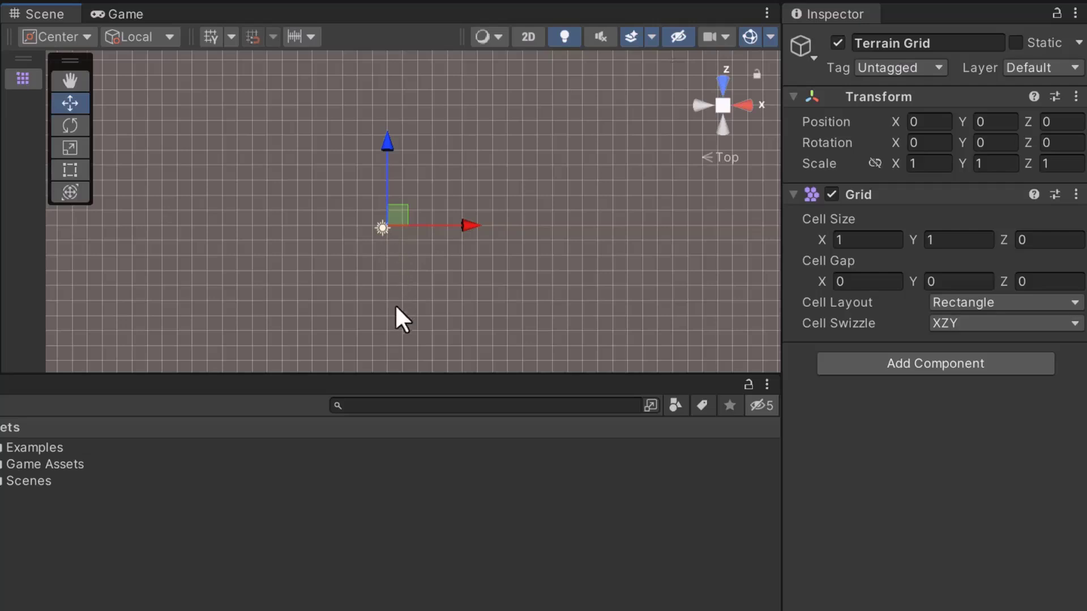
pyautogui.moveTo(401, 362)
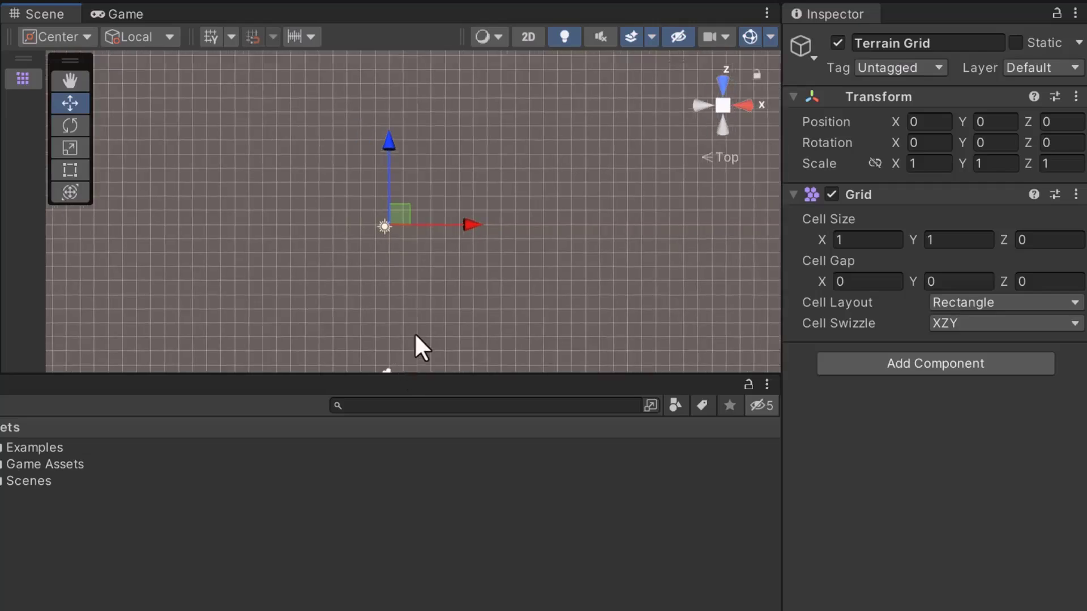
pyautogui.moveTo(404, 364)
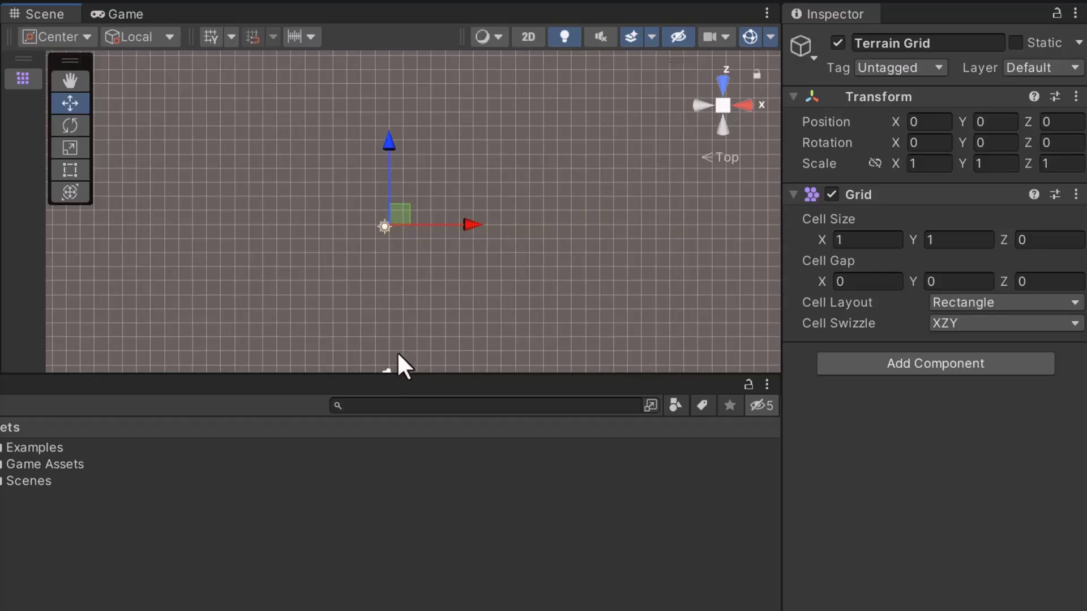
pyautogui.moveTo(402, 363)
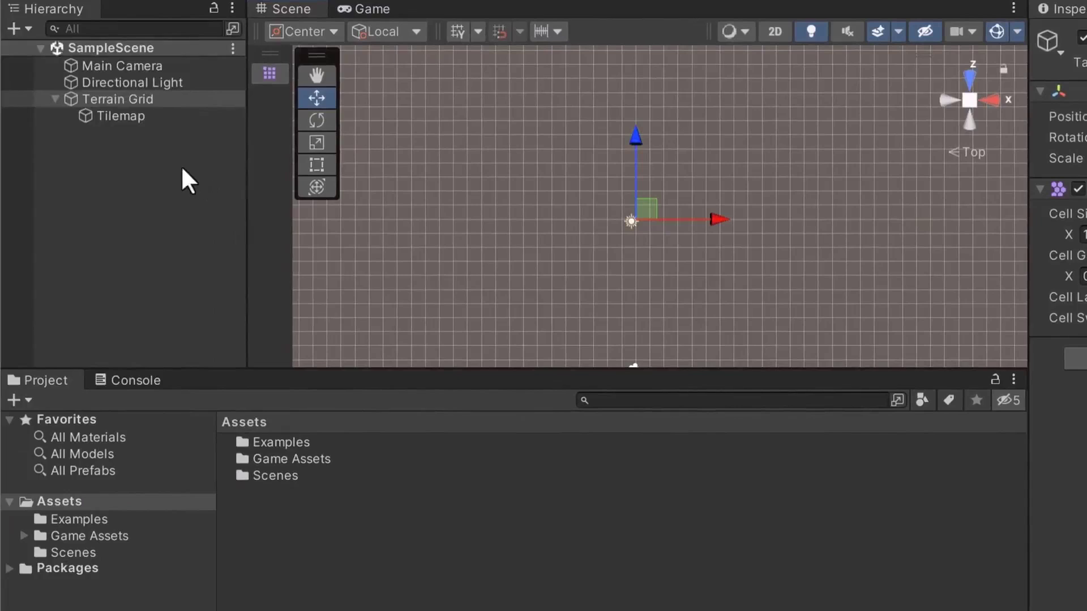
pyautogui.moveTo(167, 113)
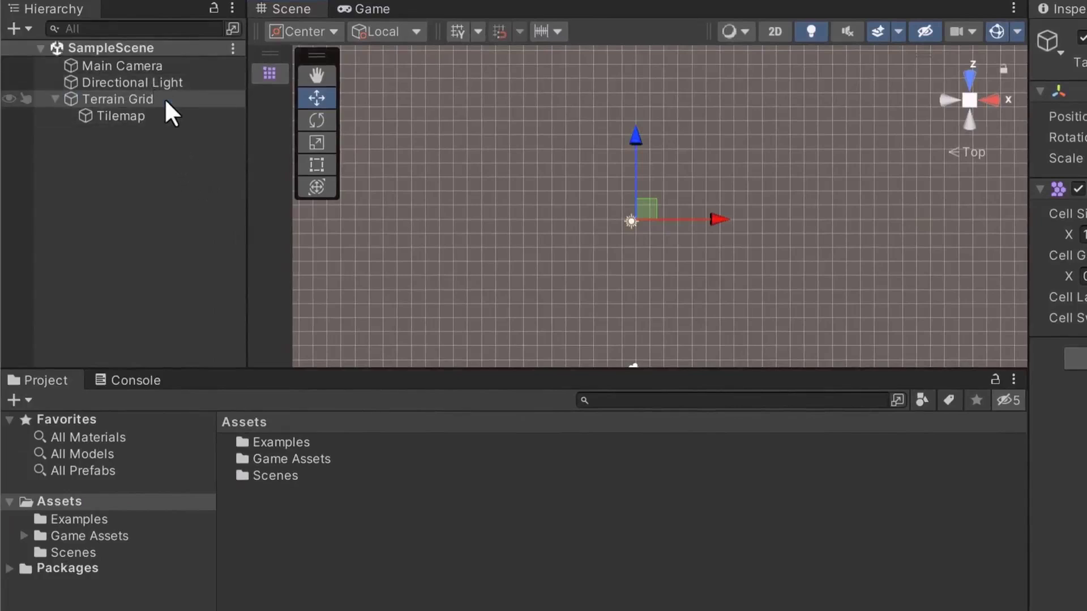
pyautogui.click(122, 99)
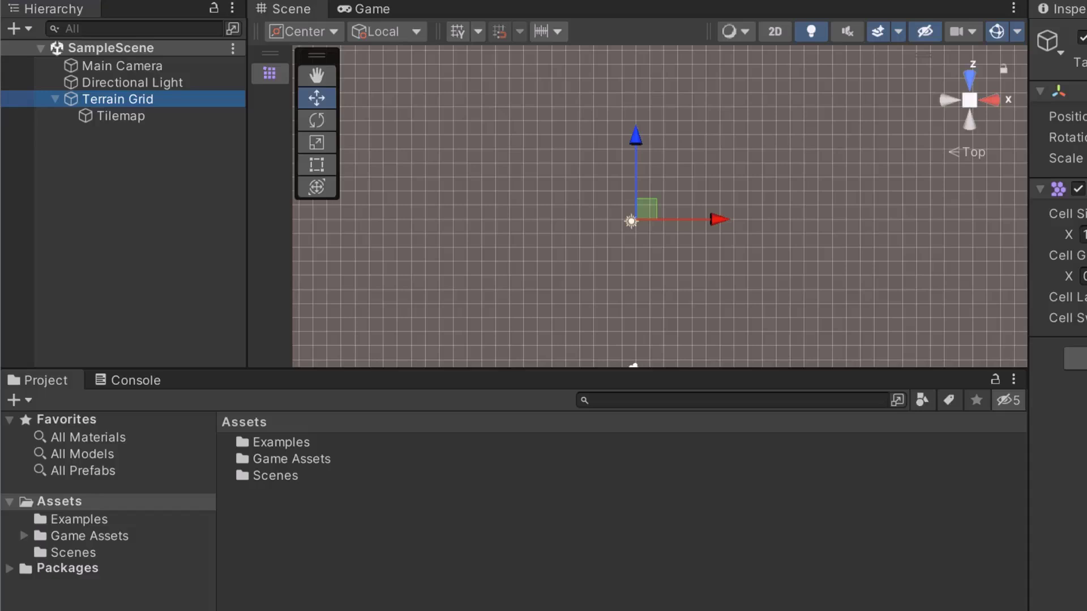
pyautogui.moveTo(181, 155)
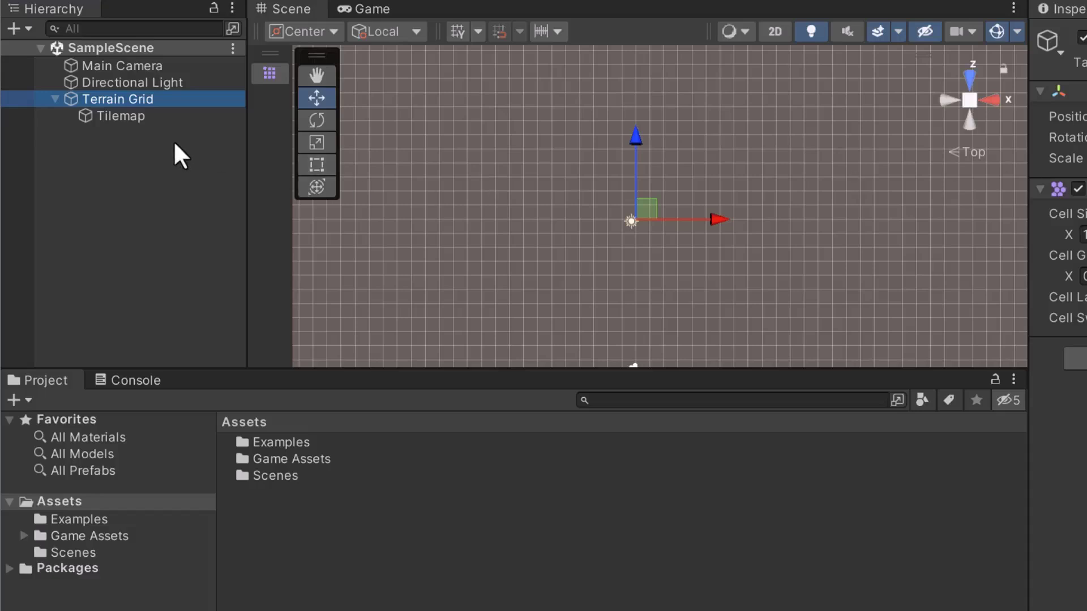
pyautogui.moveTo(176, 156)
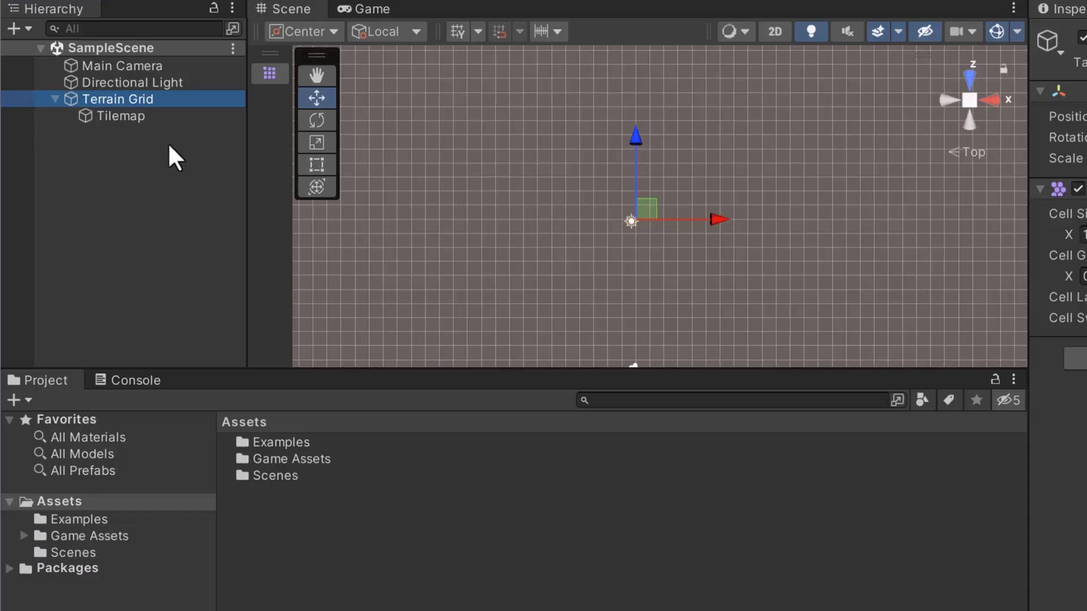
pyautogui.moveTo(169, 157)
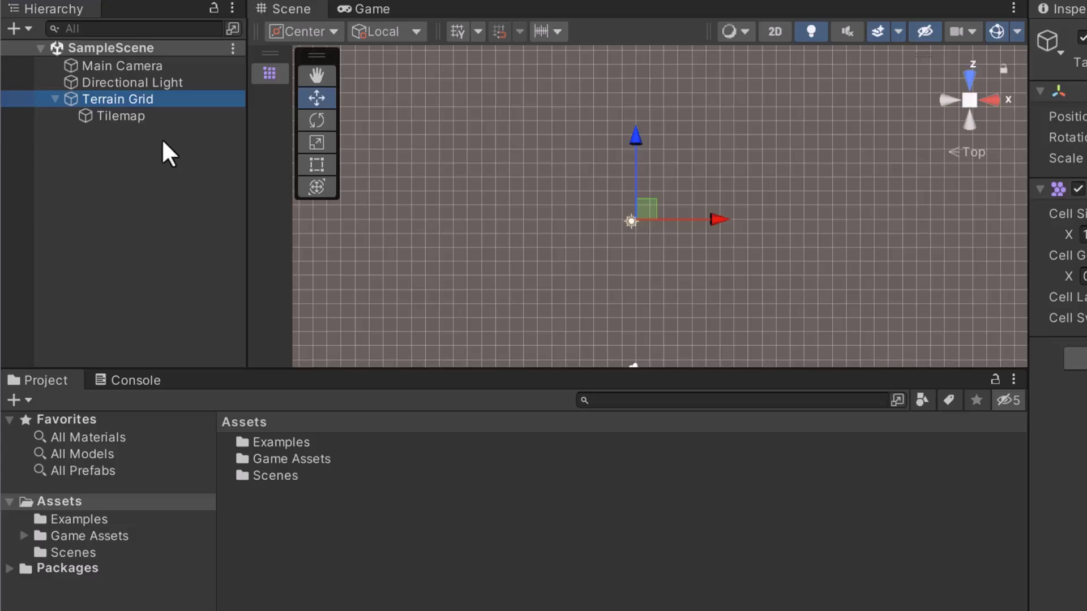
pyautogui.click(124, 115)
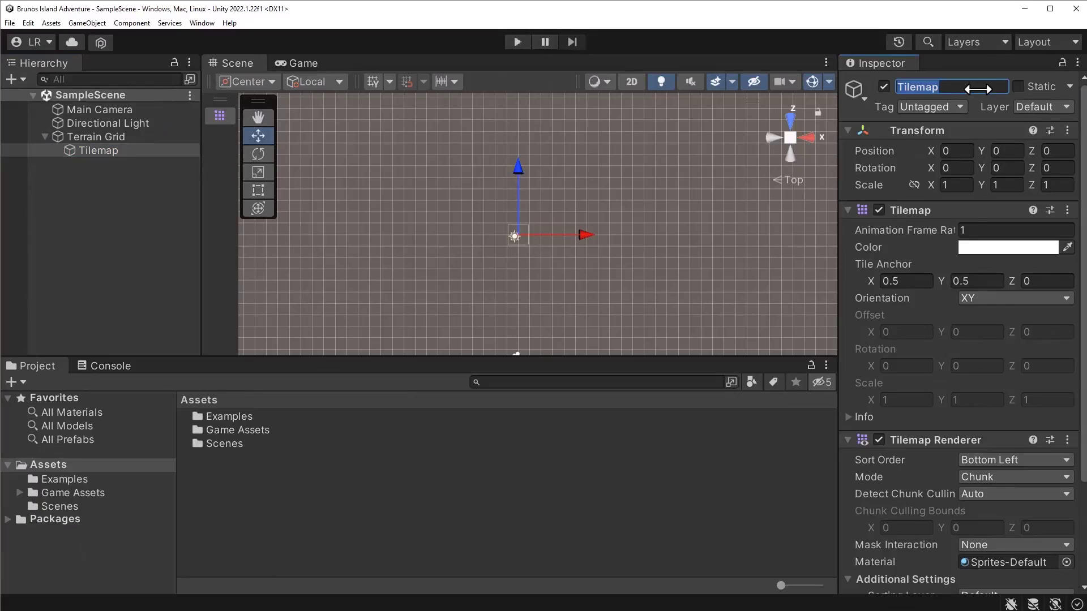
# Step: Give the Tilemap child the name 'Beach Tilemap'
pyautogui.write('Beach Tilemap')
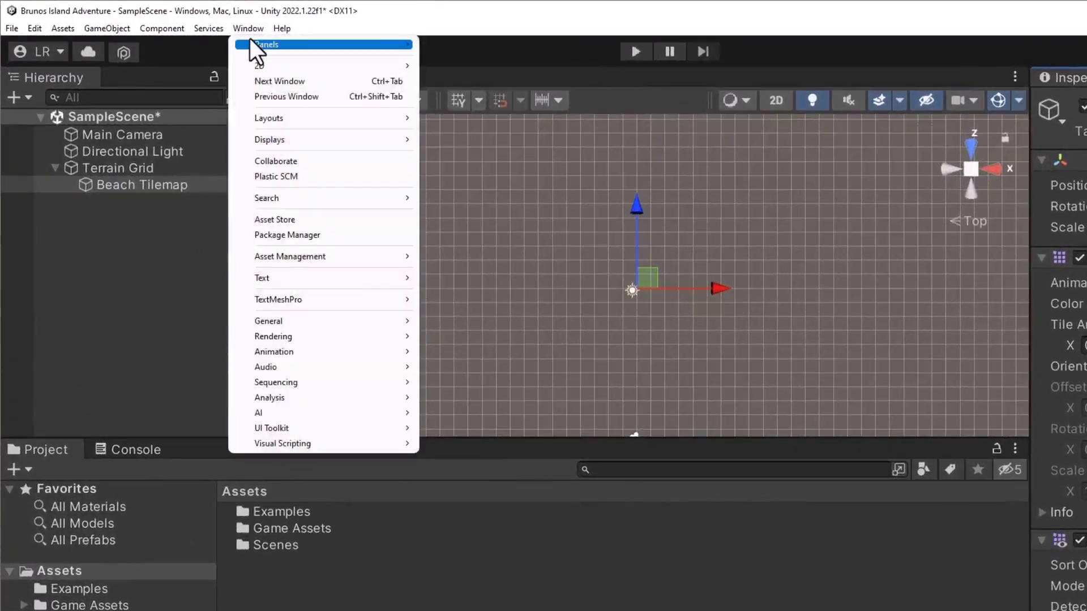
pyautogui.moveTo(291, 66)
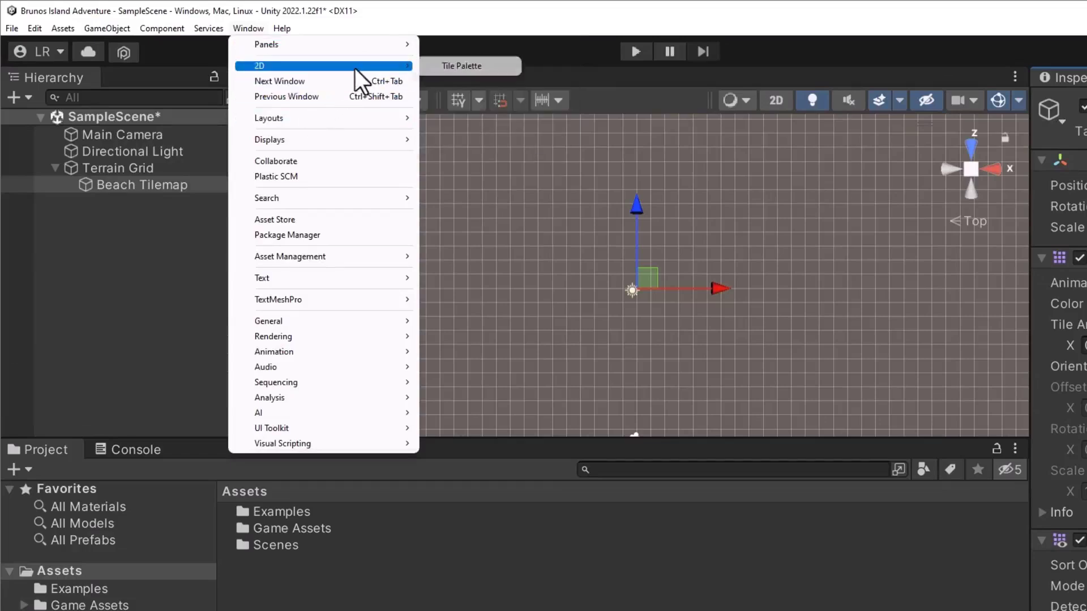
pyautogui.moveTo(501, 77)
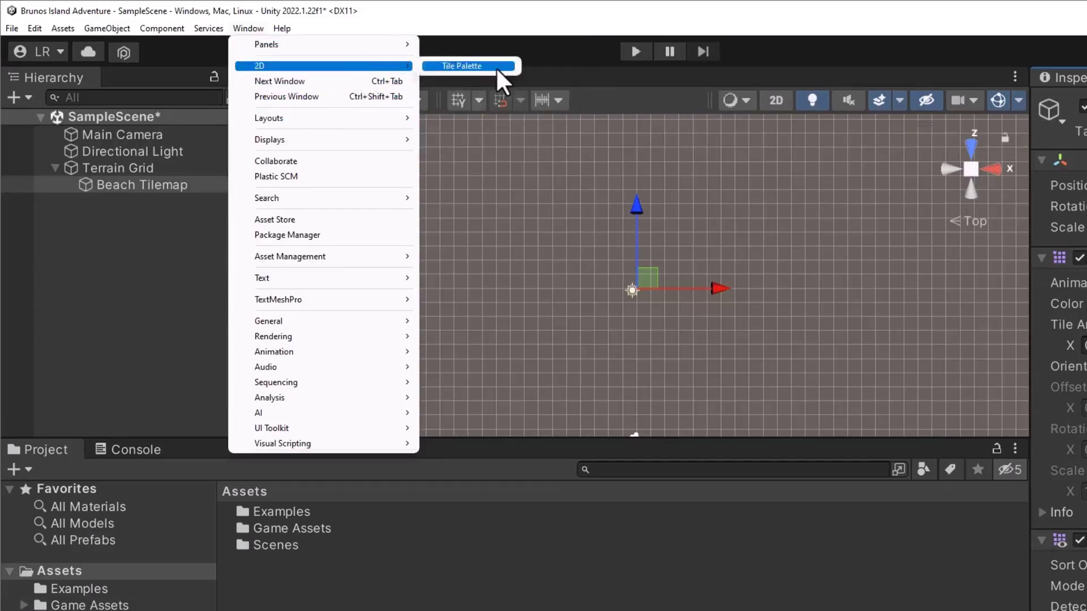
# Step: Open the Tile Palette window from Window > 2D
pyautogui.click(462, 65)
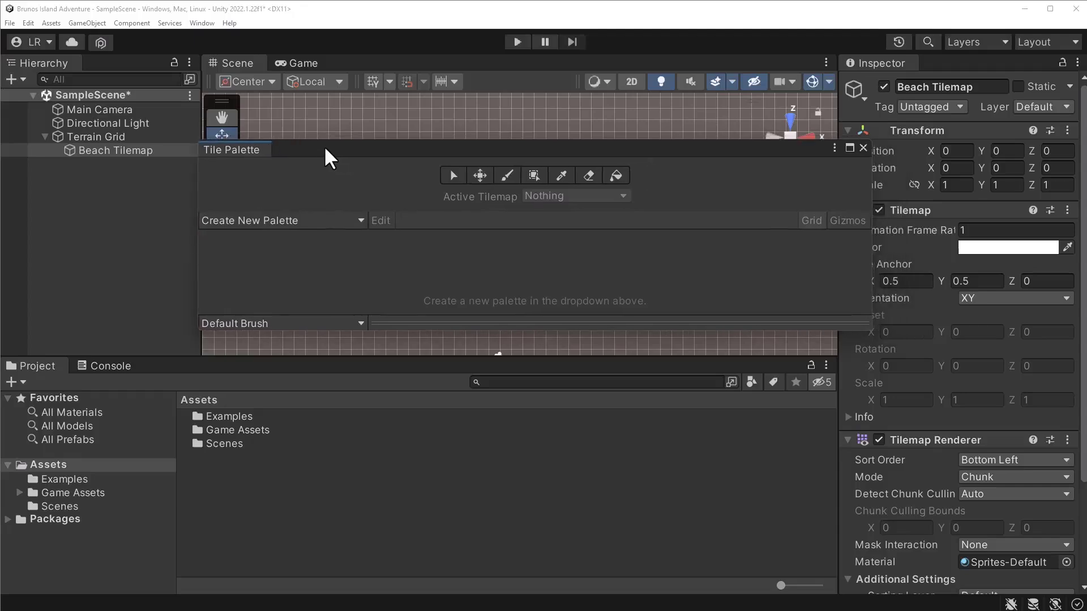
pyautogui.moveTo(327, 158)
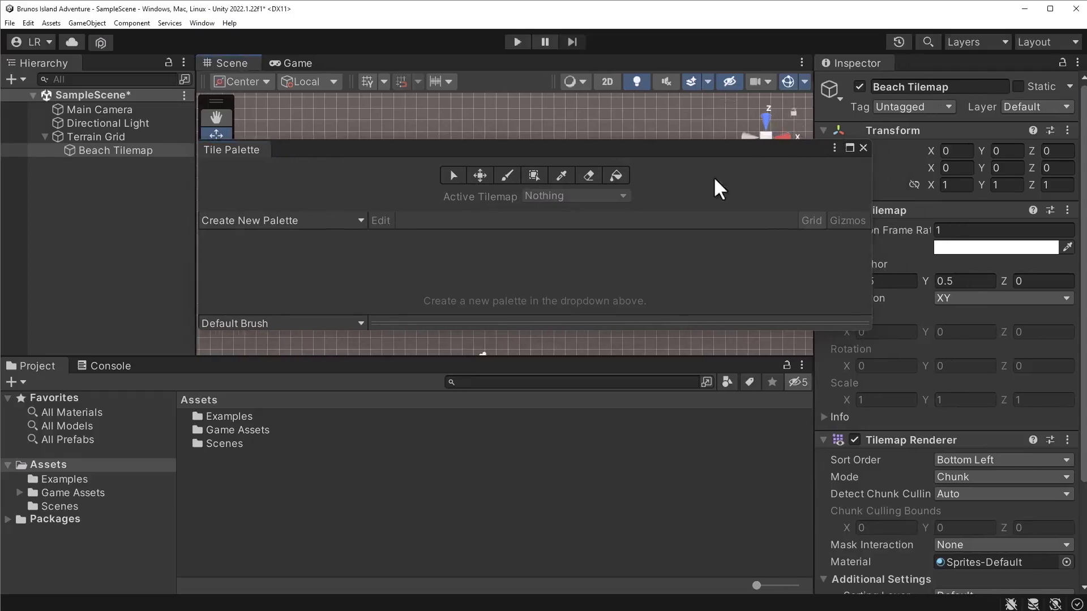
pyautogui.moveTo(658, 313)
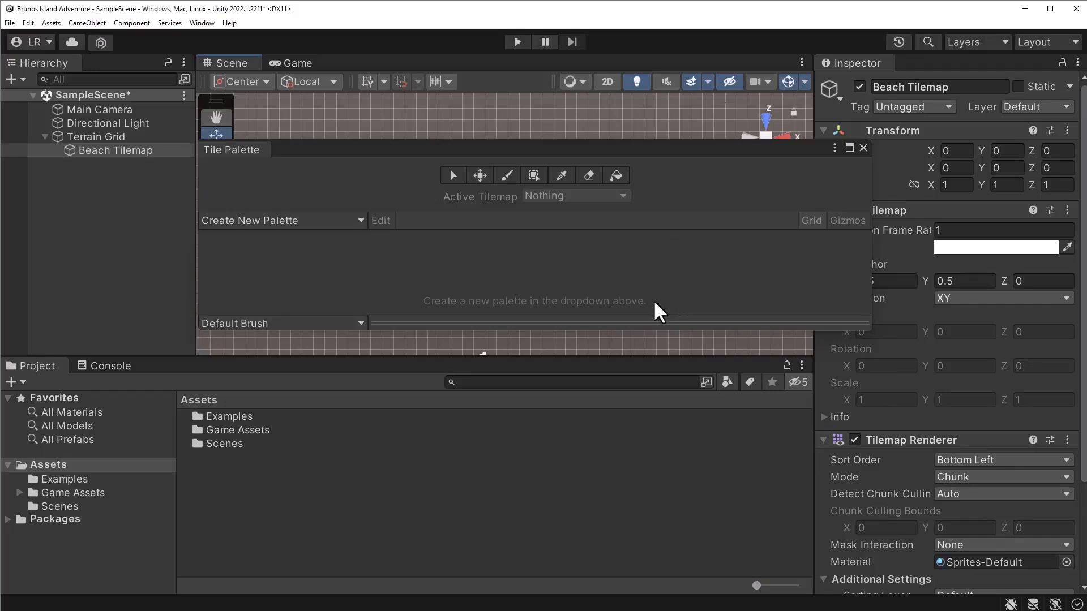
pyautogui.moveTo(645, 316)
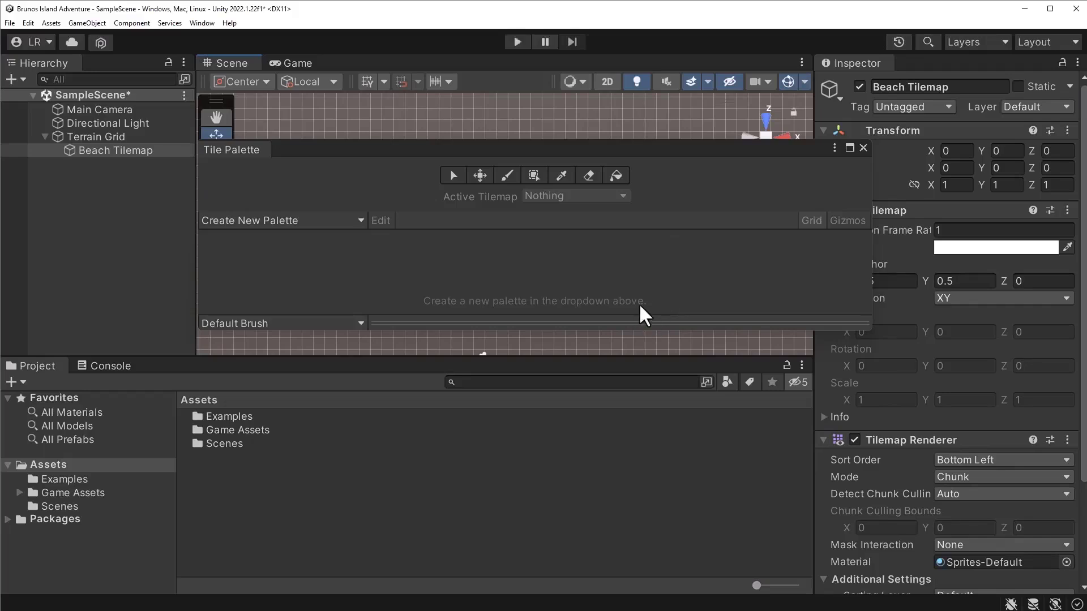
pyautogui.moveTo(257, 156)
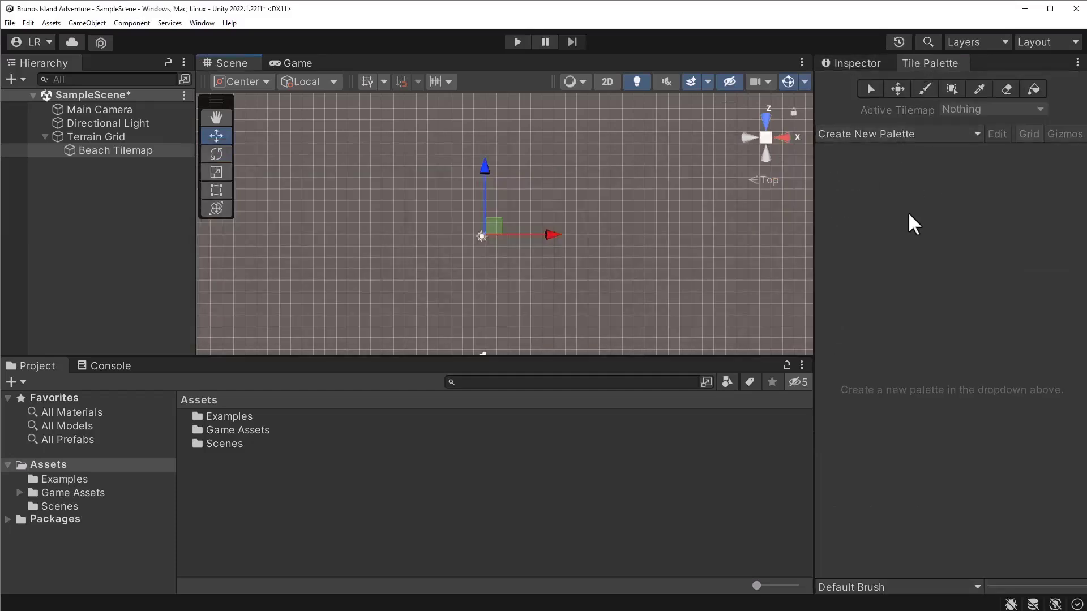
pyautogui.moveTo(917, 259)
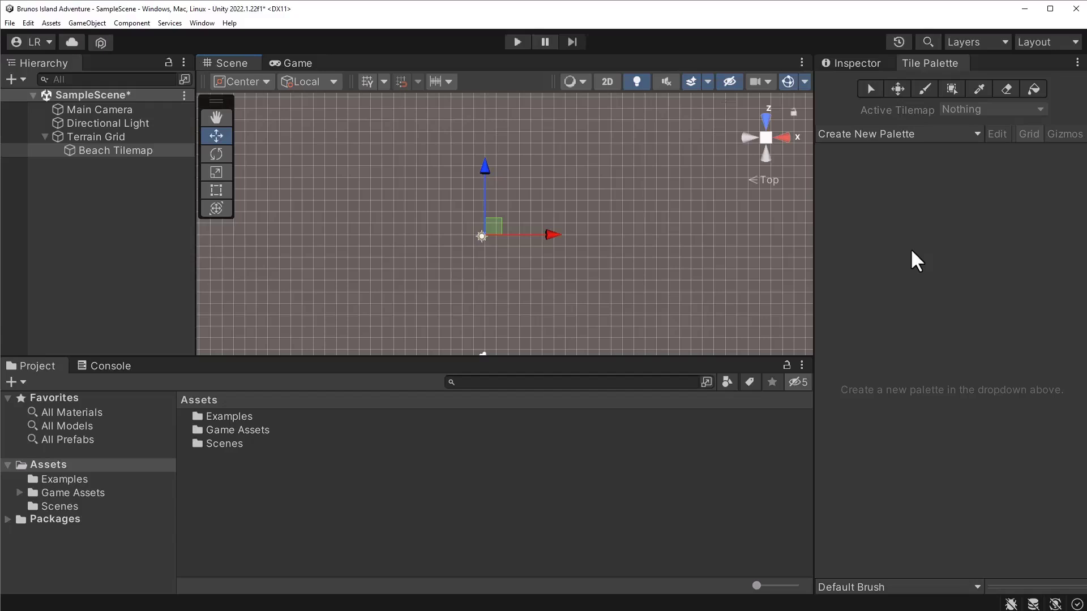
pyautogui.moveTo(964, 491)
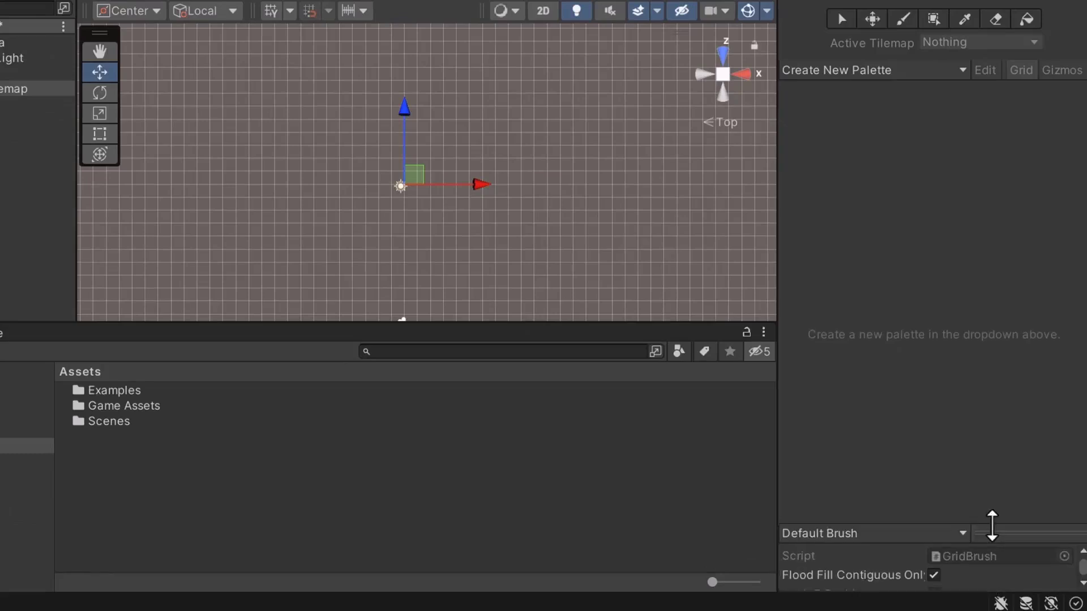
pyautogui.scroll(3)
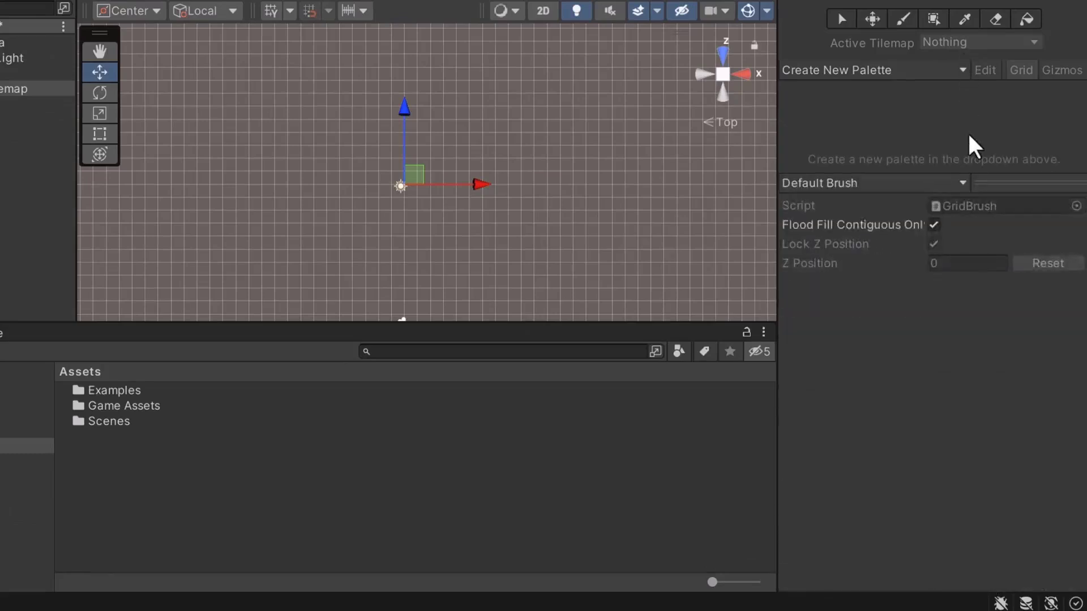
pyautogui.moveTo(998, 170)
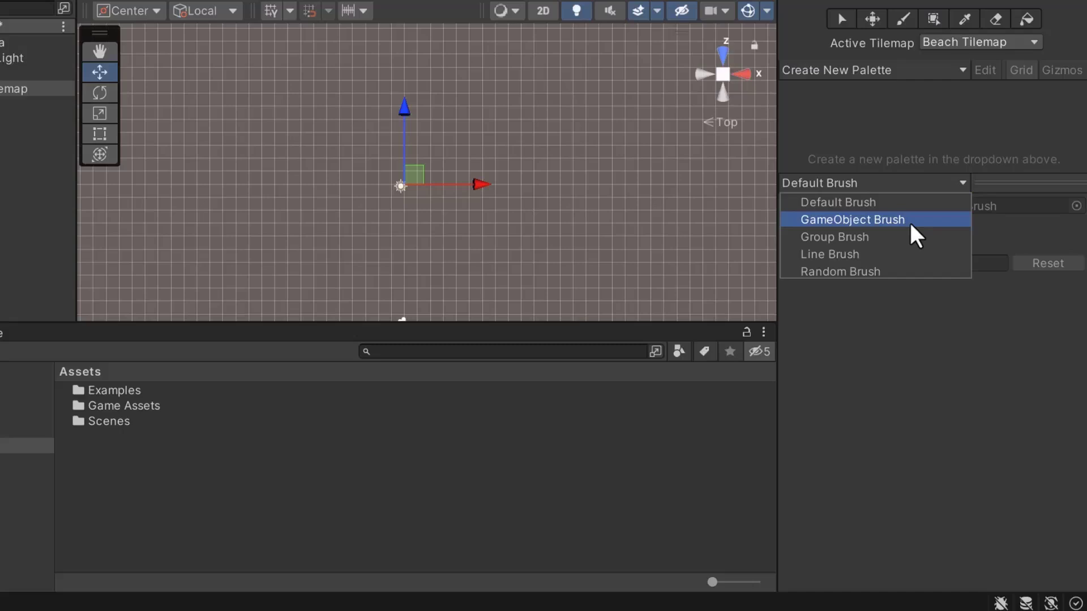
pyautogui.click(852, 220)
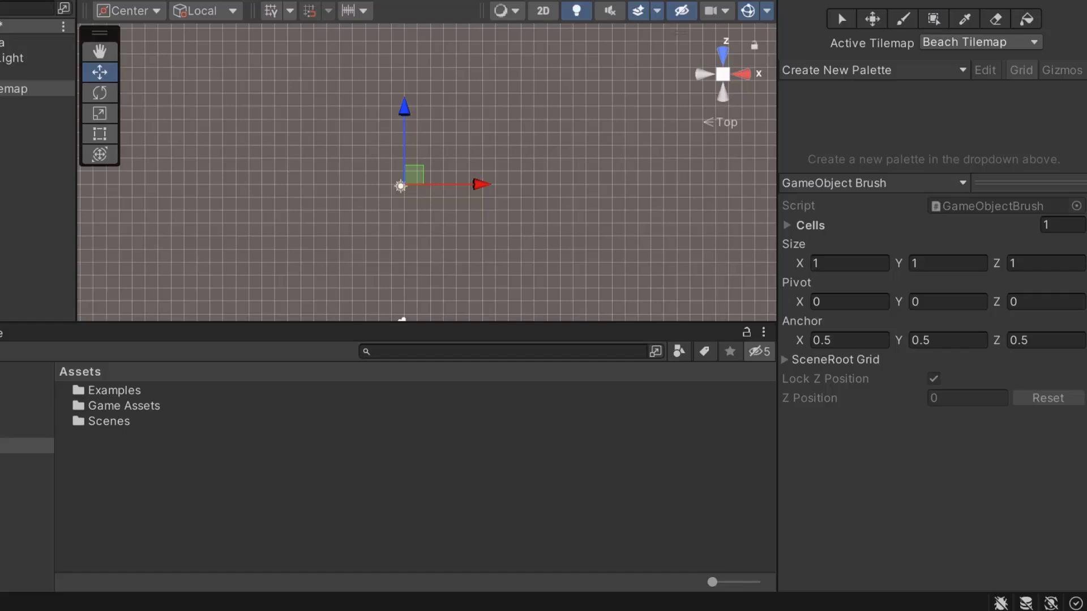
pyautogui.moveTo(693, 315)
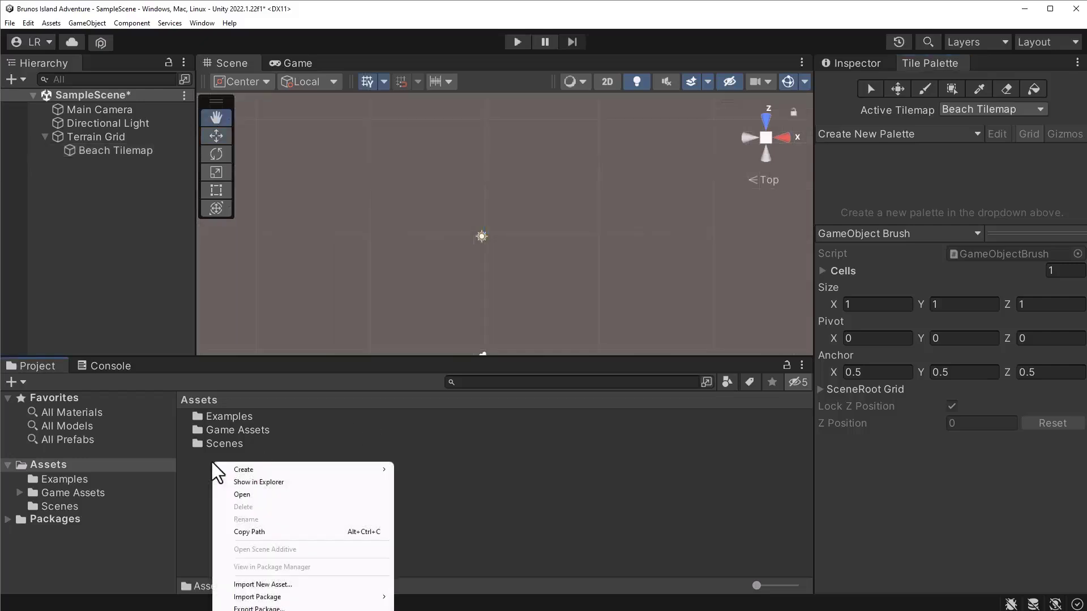
# Step: Create a folder named 'Tiles' in the project's Assets
pyautogui.click(243, 470)
pyautogui.write('Tiles')
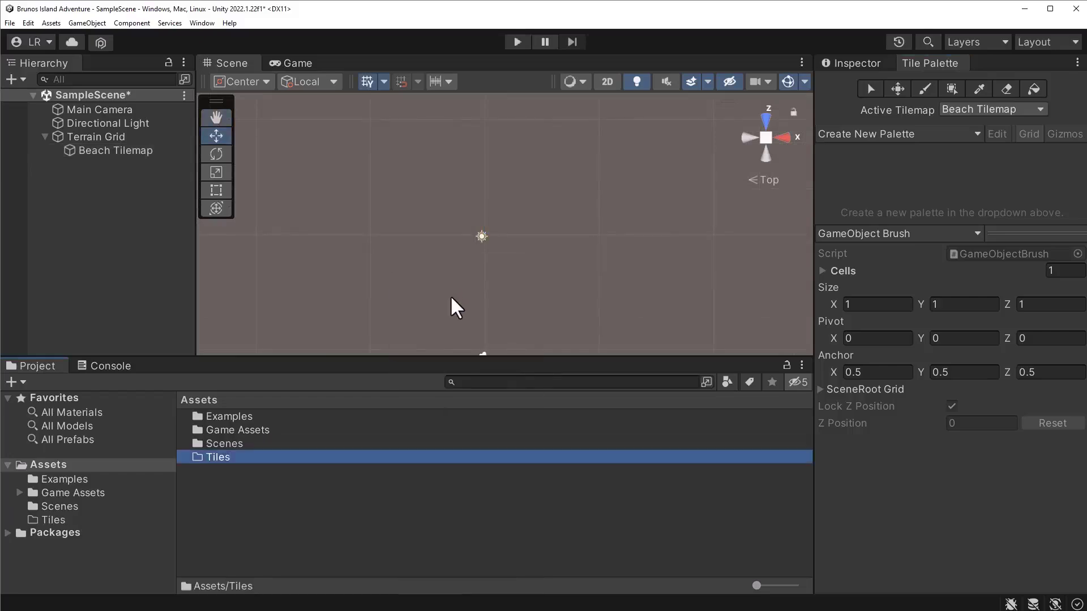
pyautogui.moveTo(375, 405)
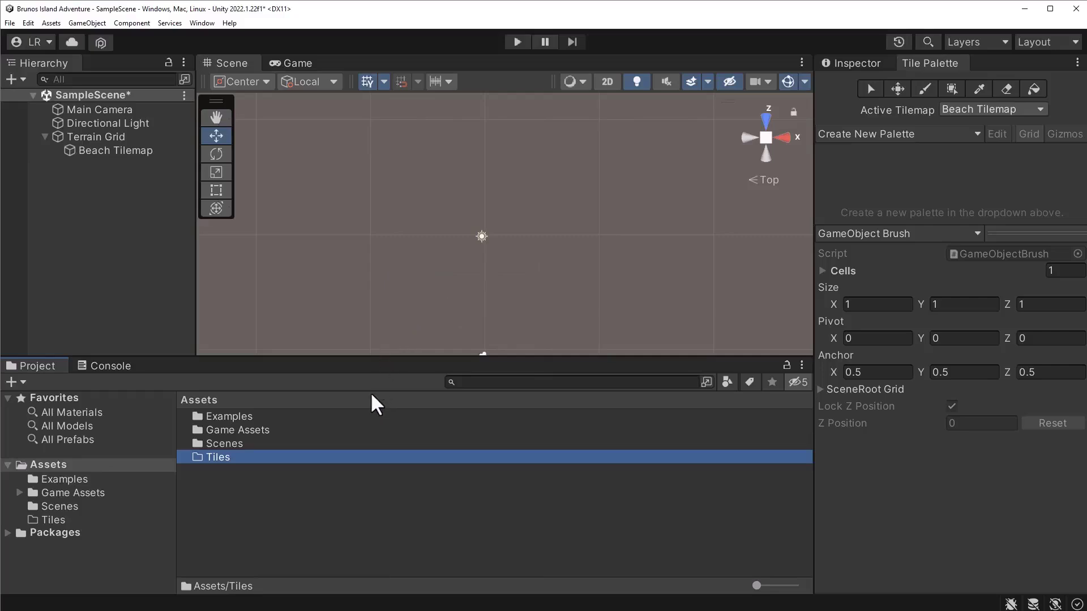
pyautogui.moveTo(232, 478)
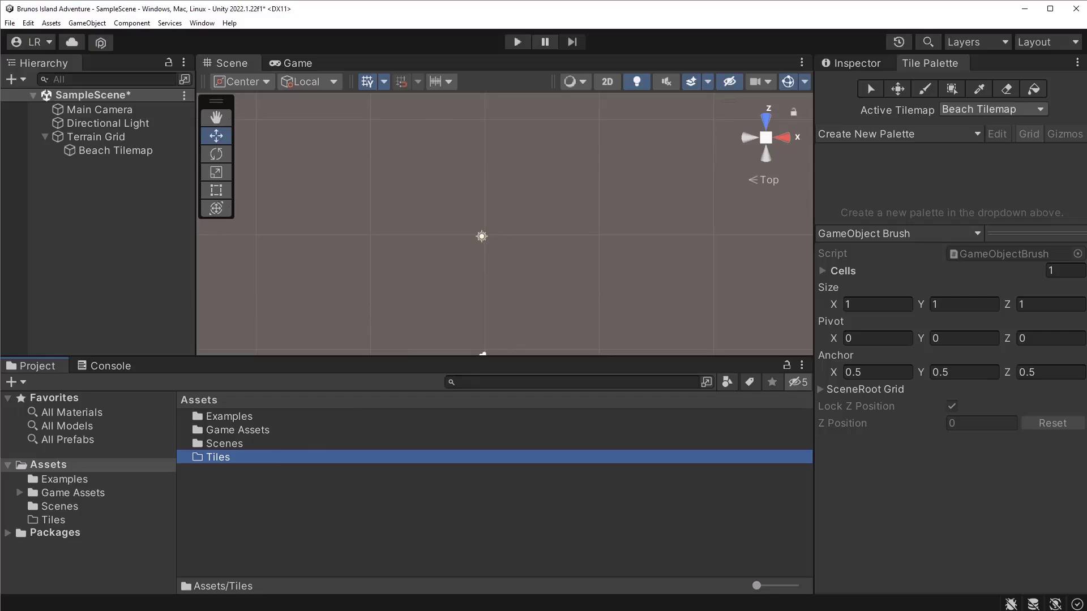
pyautogui.moveTo(254, 463)
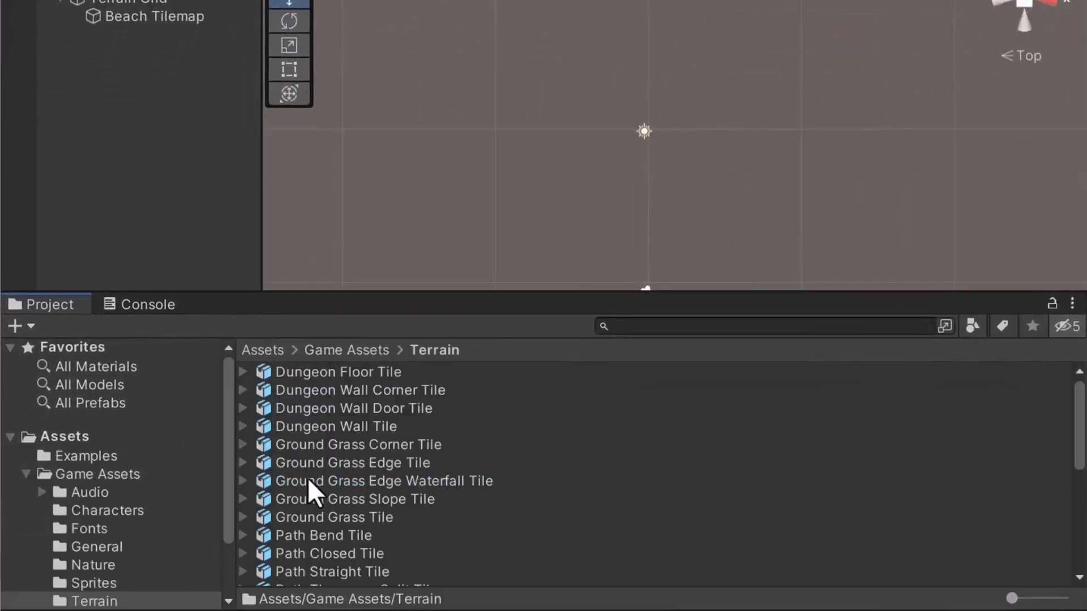
pyautogui.moveTo(358, 405)
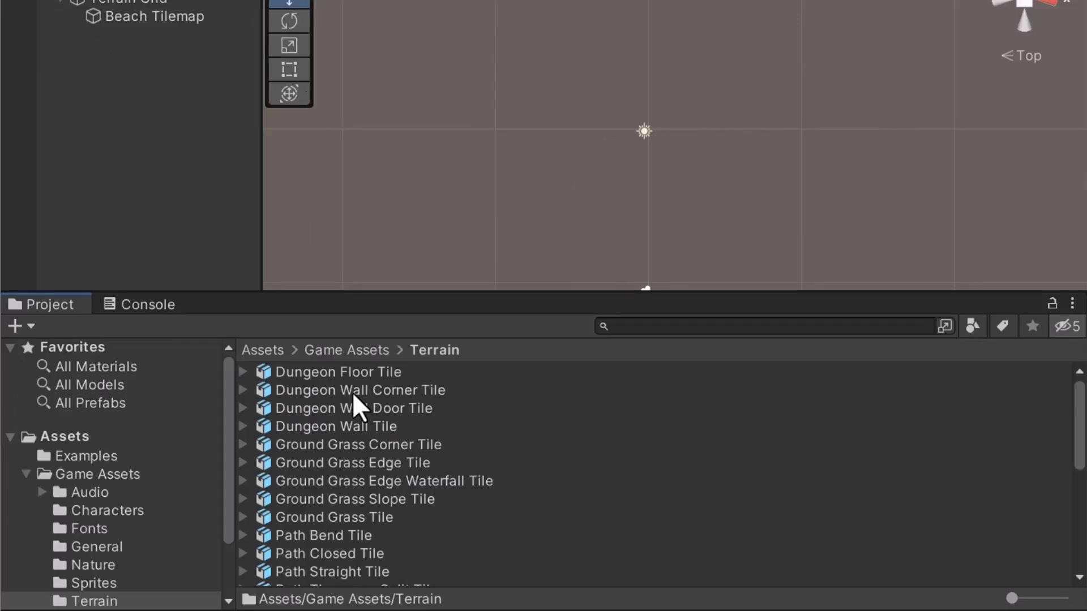
# Step: Drag Ground Grass Tile from Game Assets > Terrain into the scene
pyautogui.scroll(-3)
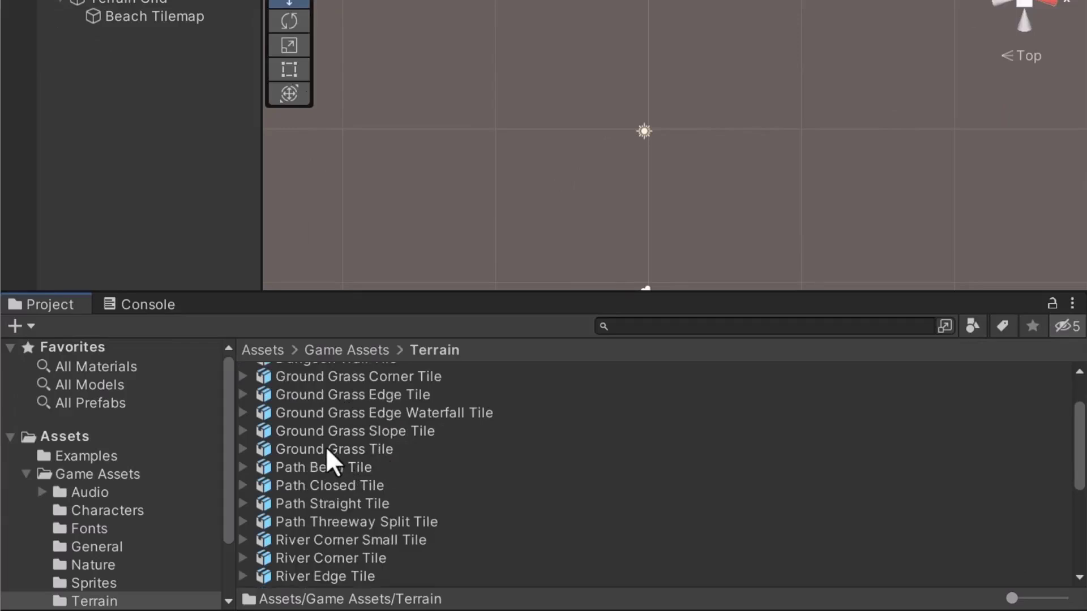
pyautogui.click(333, 449)
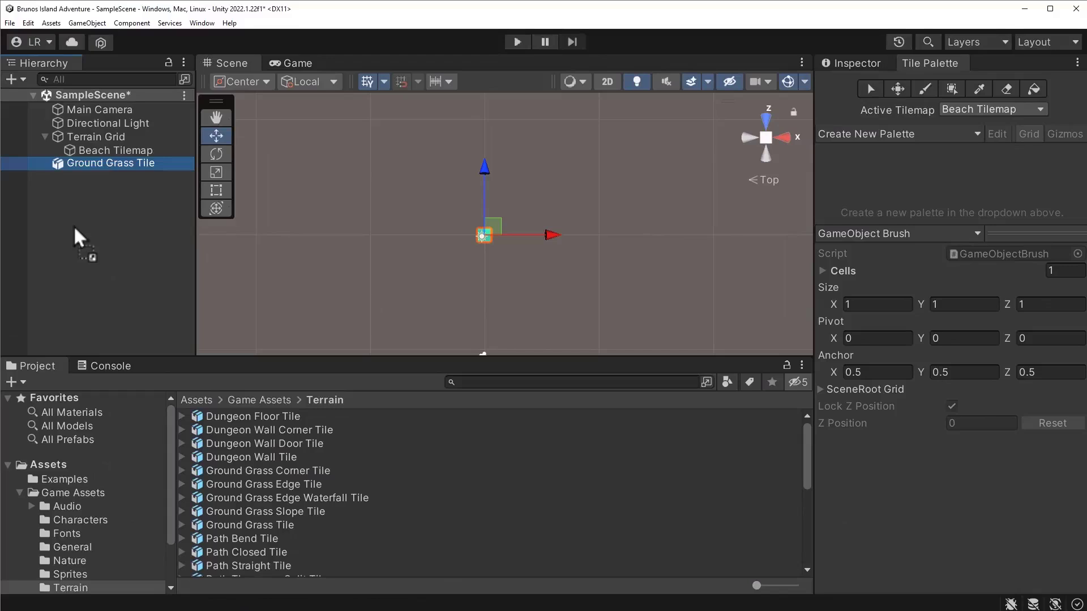
pyautogui.moveTo(82, 191)
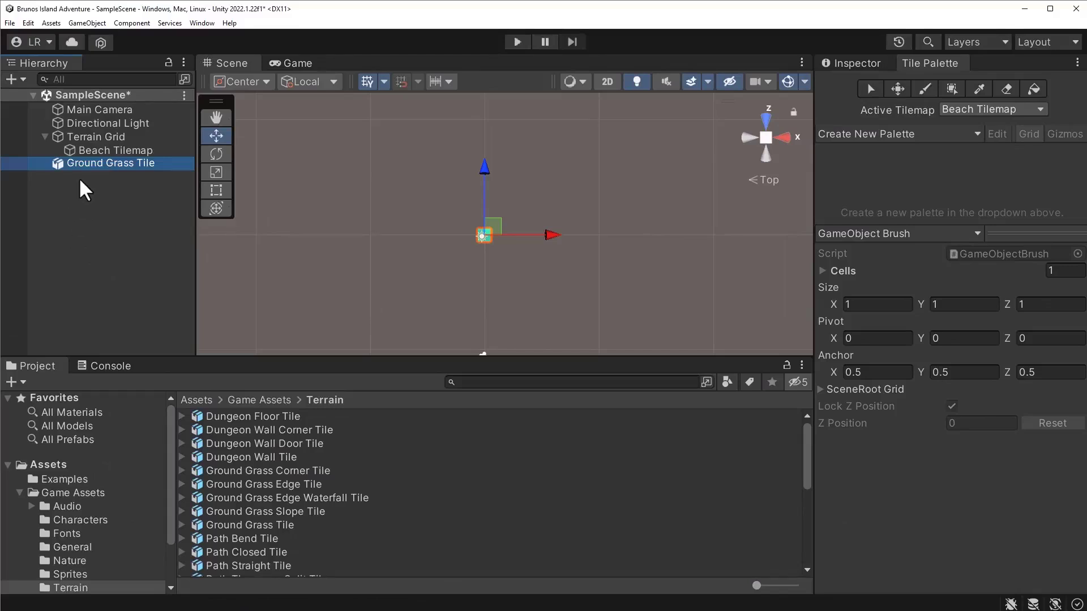
pyautogui.moveTo(93, 171)
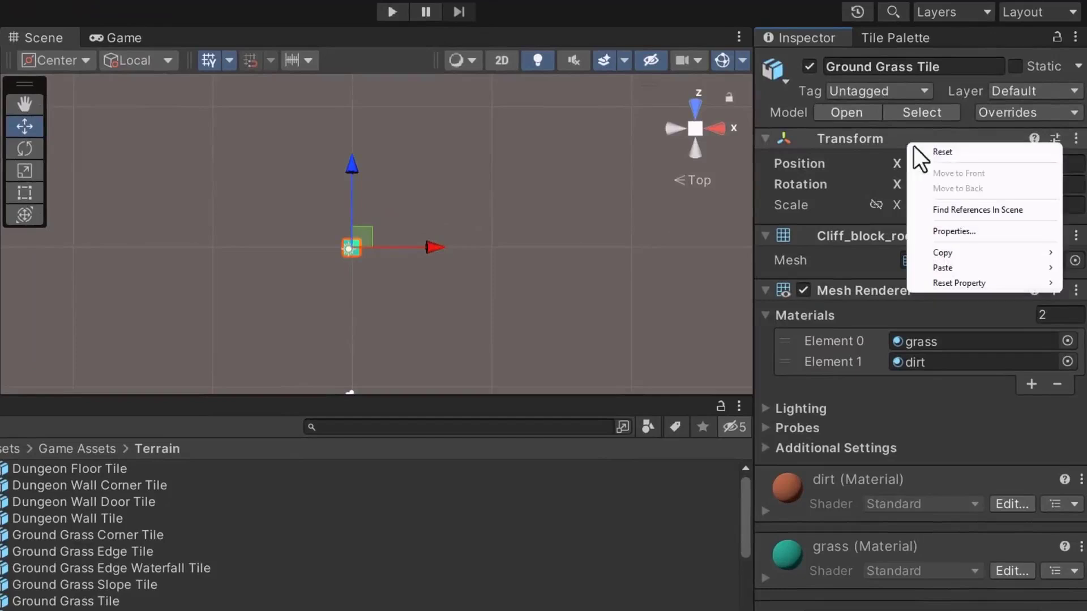
pyautogui.moveTo(943, 152)
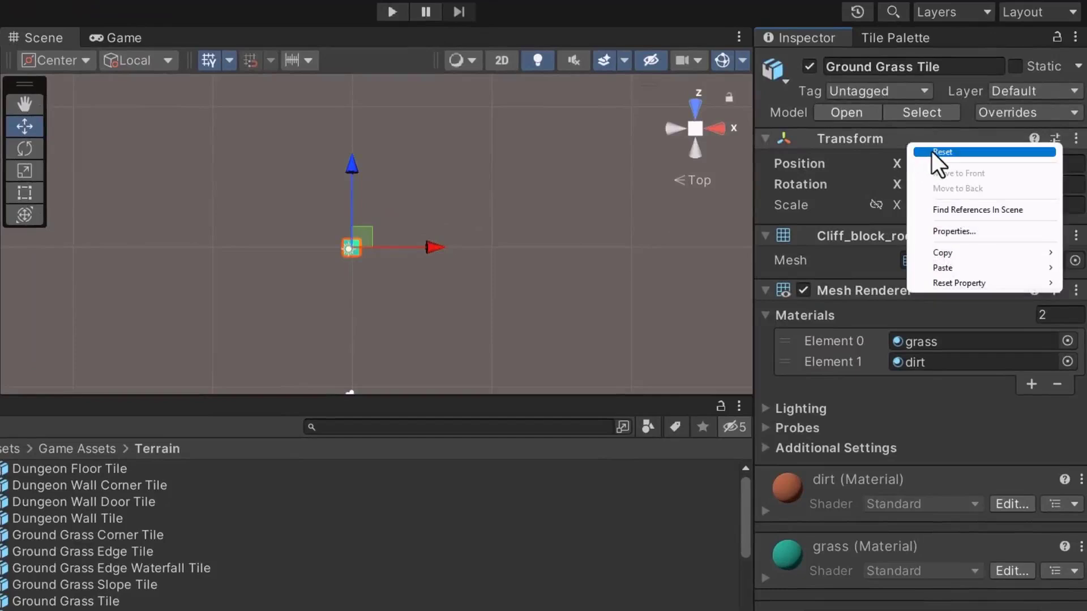
pyautogui.moveTo(922, 173)
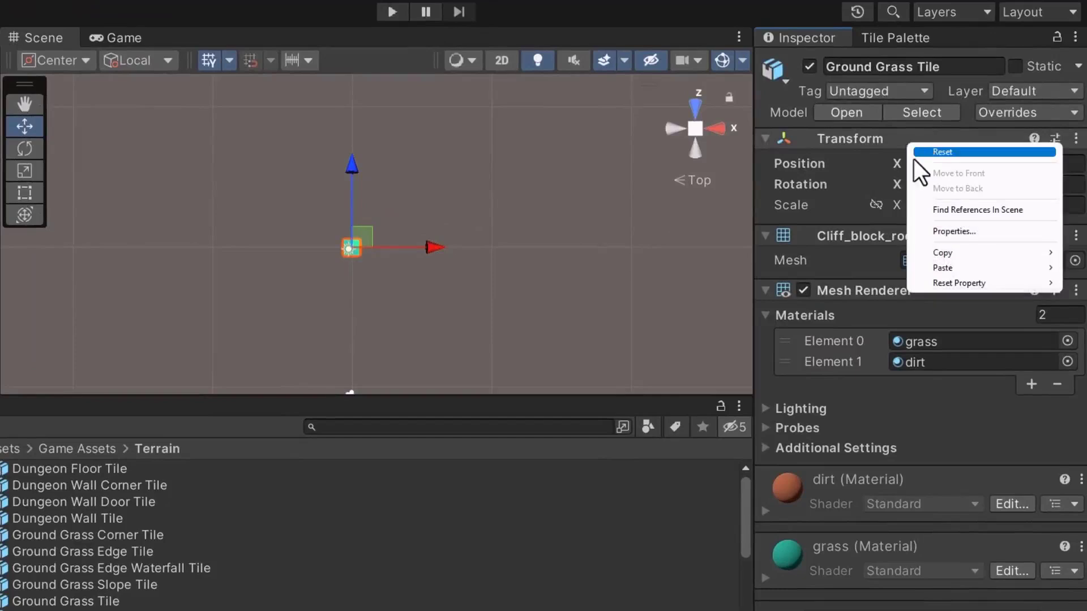
pyautogui.moveTo(929, 163)
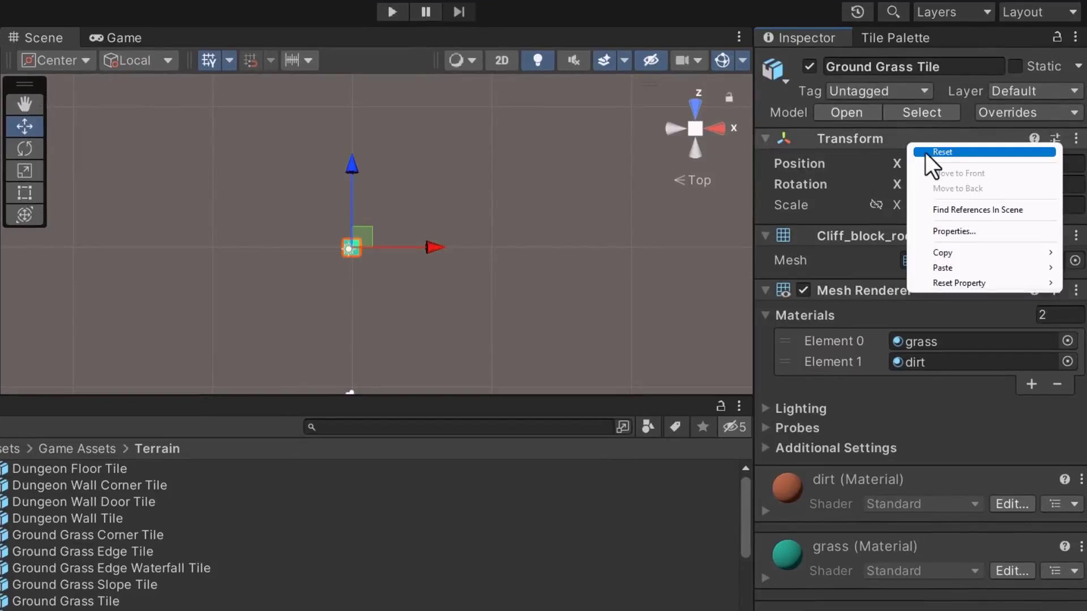
pyautogui.moveTo(922, 182)
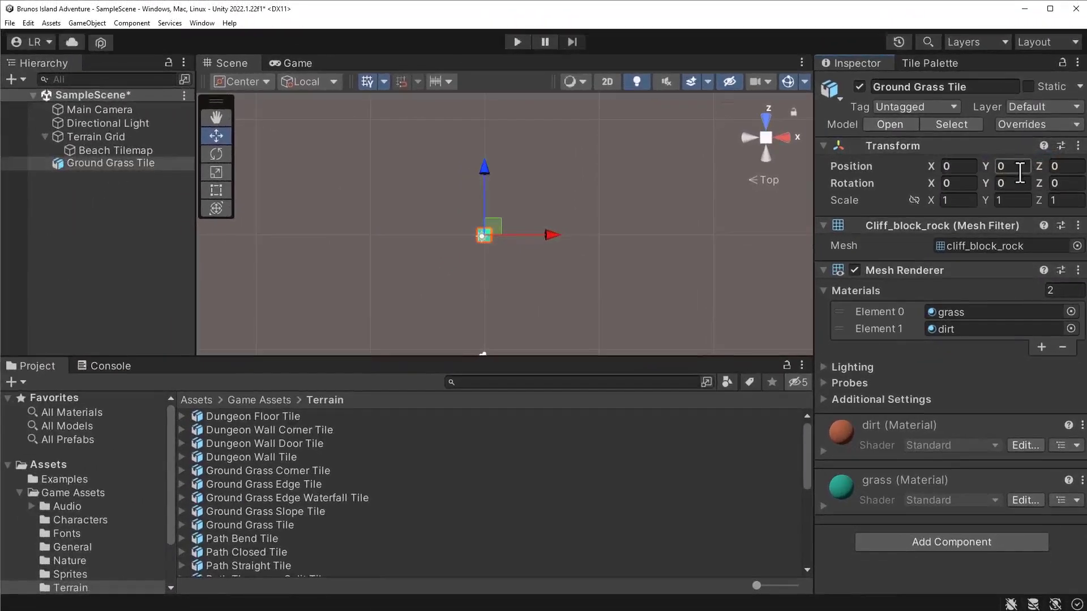
# Step: Drag Ground Grass Tile onto the Tiles folder as an Original Prefab
pyautogui.click(49, 464)
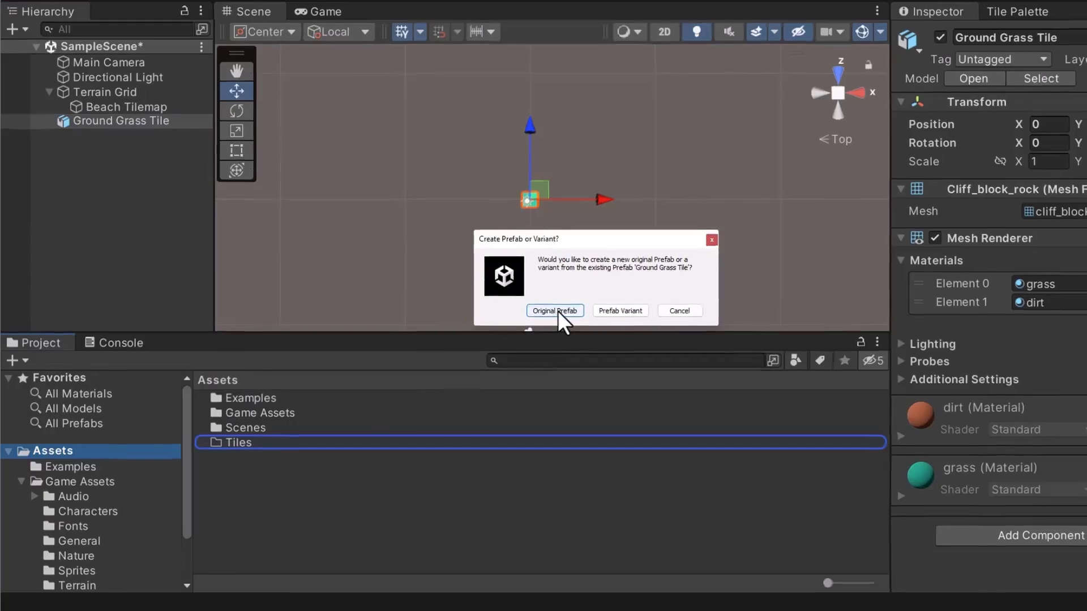
pyautogui.click(555, 310)
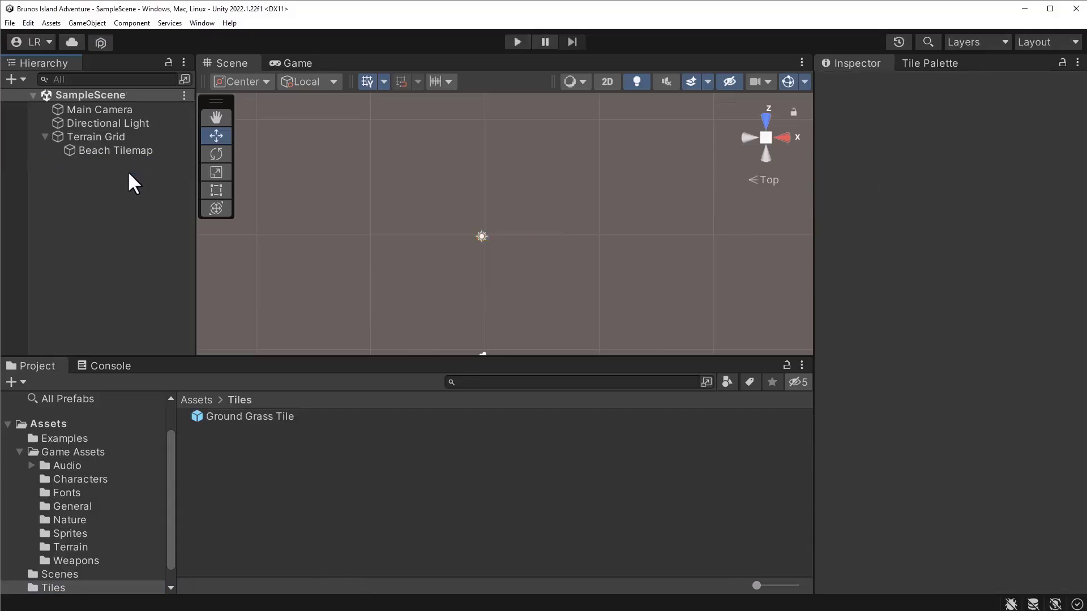
pyautogui.moveTo(946, 73)
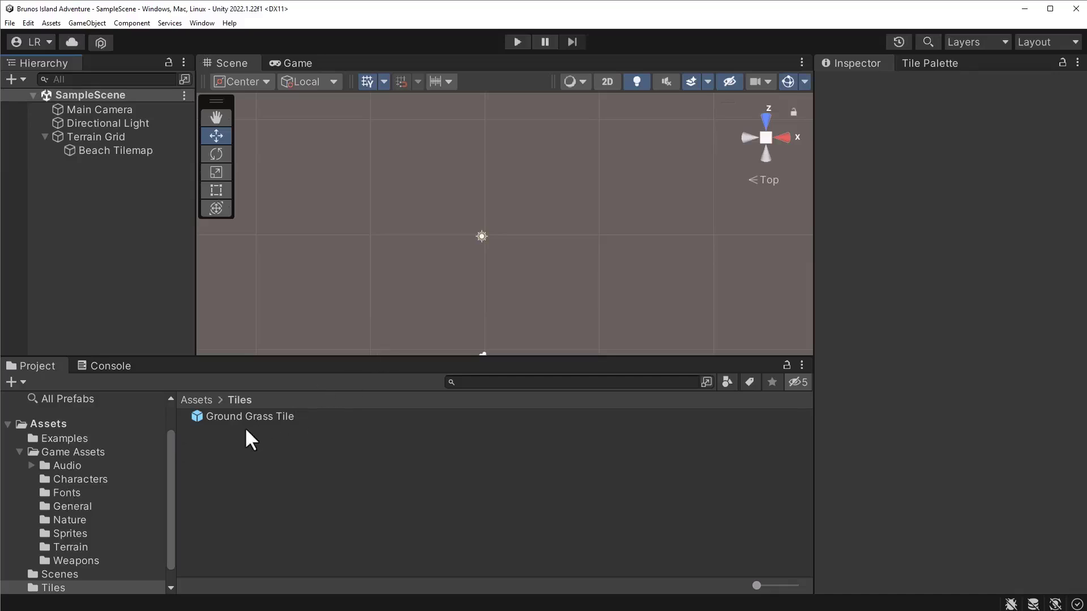
# Step: Select the Ground Grass Tile prefab in the Tiles folder
pyautogui.click(249, 417)
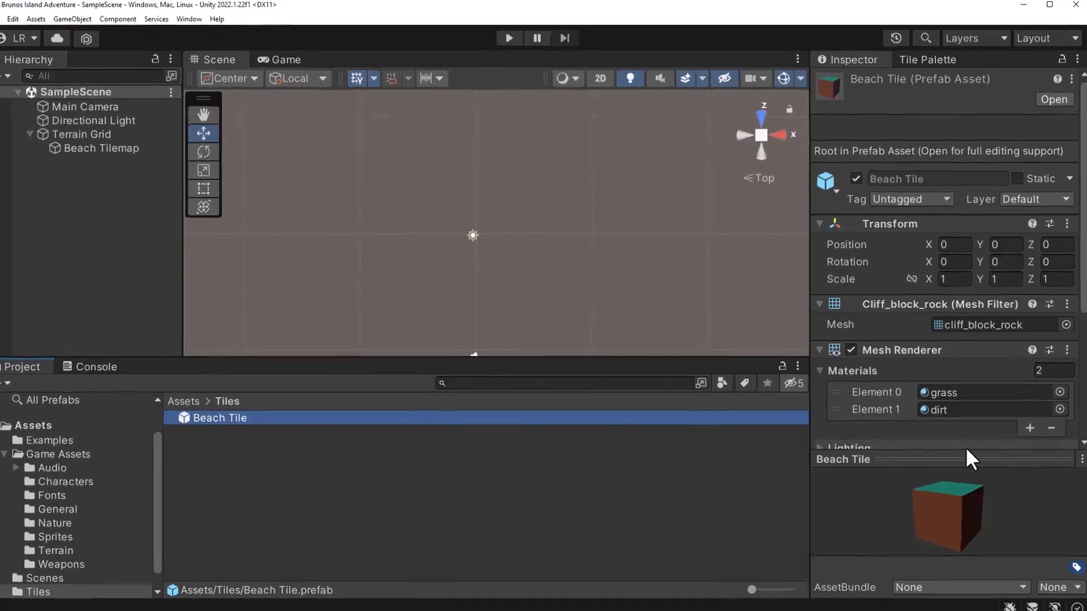
# Step: Show the GameObject Brush settings and expand Cells and Element 0
pyautogui.click(926, 60)
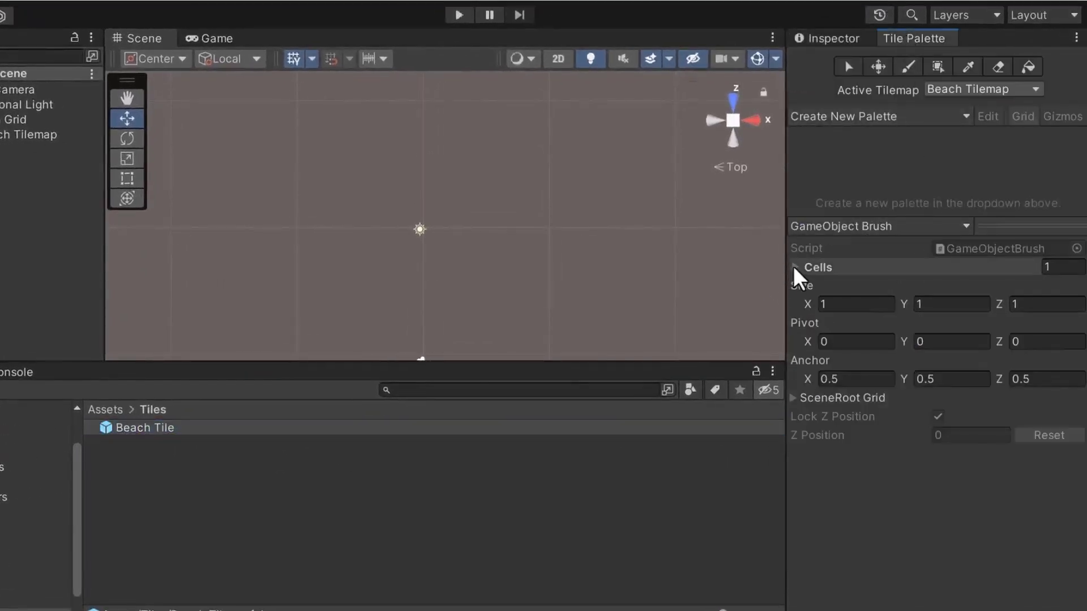
pyautogui.click(796, 268)
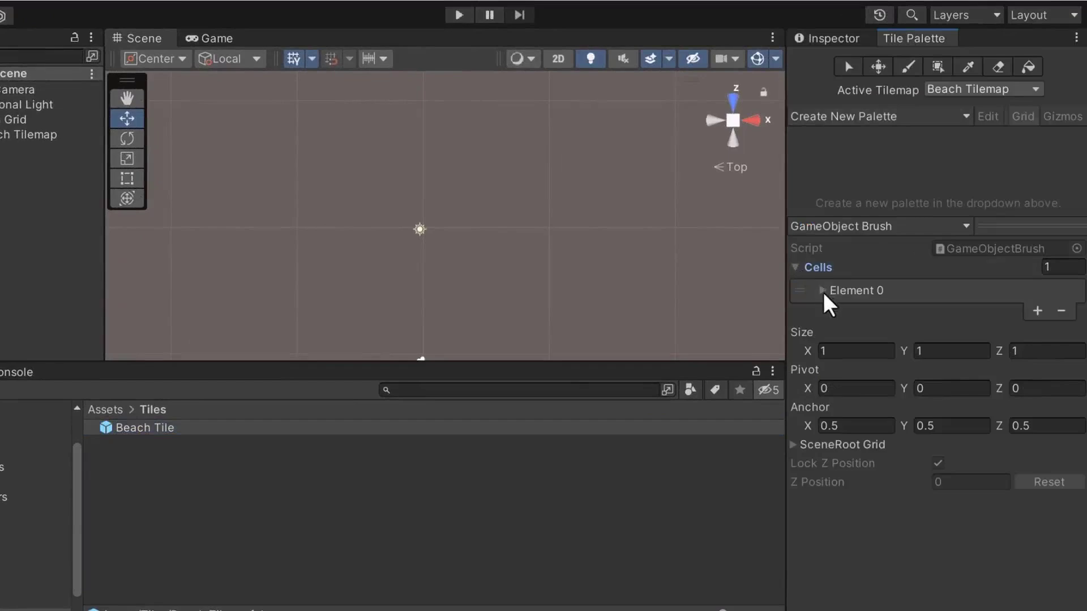
pyautogui.click(806, 291)
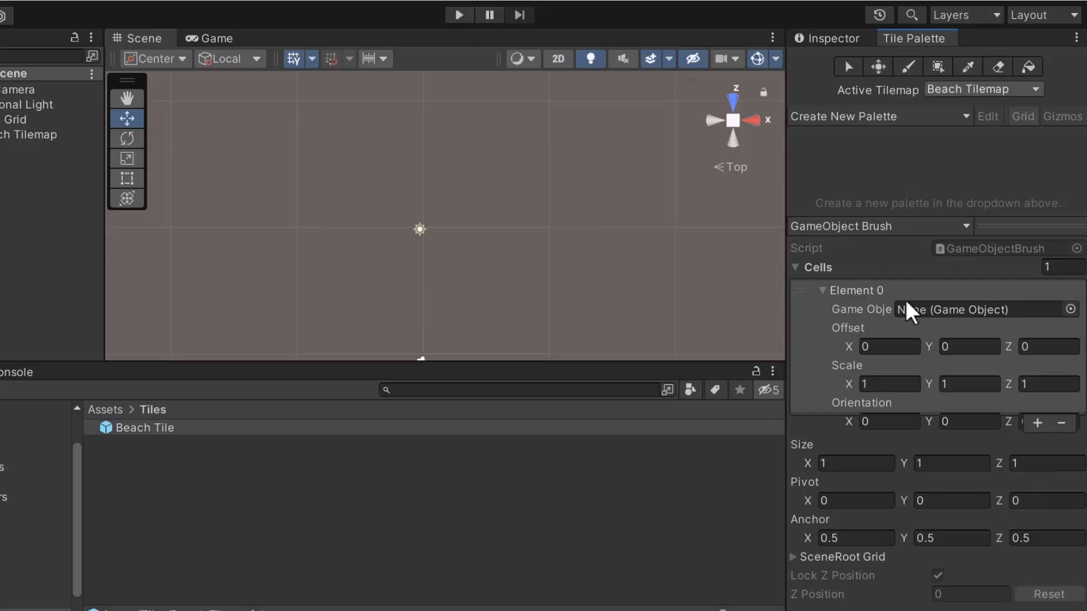
pyautogui.moveTo(841, 339)
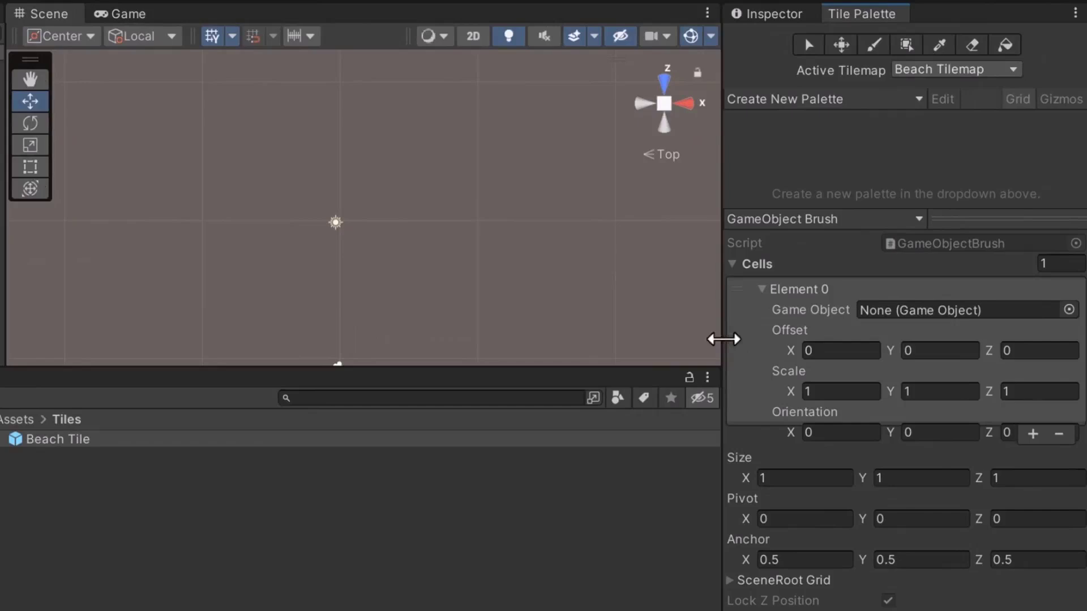
pyautogui.moveTo(823, 333)
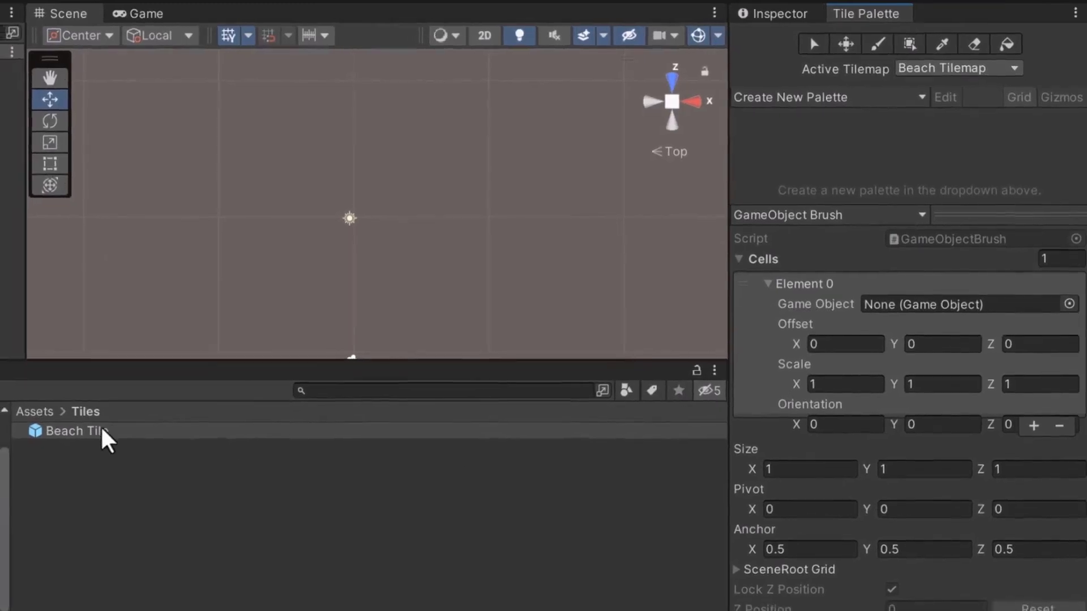
# Step: Assign the Beach Tile prefab as Element 0's Game Object, checking the prefab picker list
pyautogui.click(76, 431)
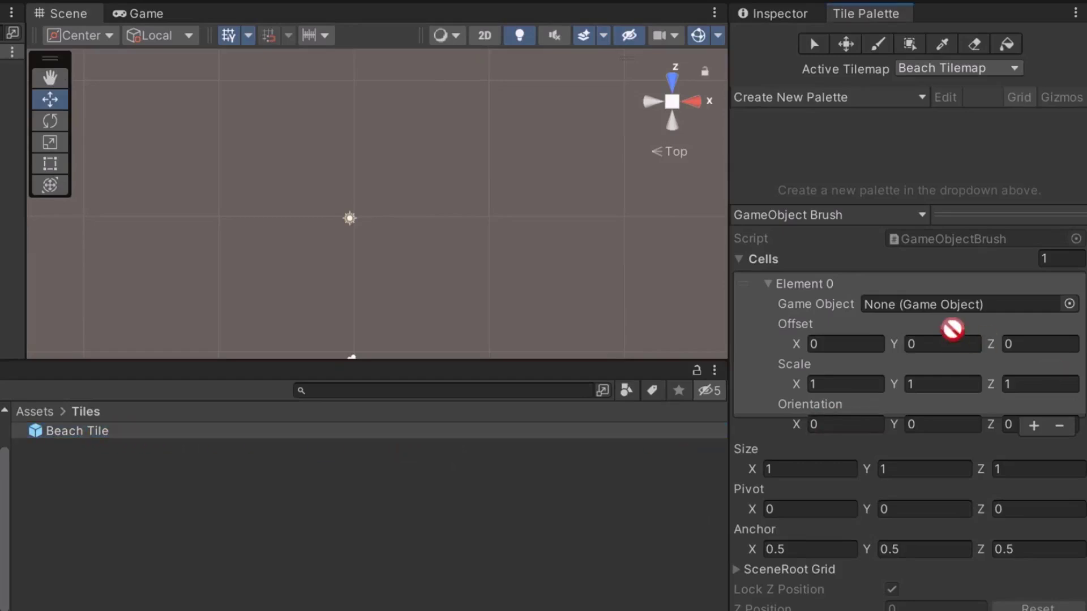
pyautogui.click(963, 305)
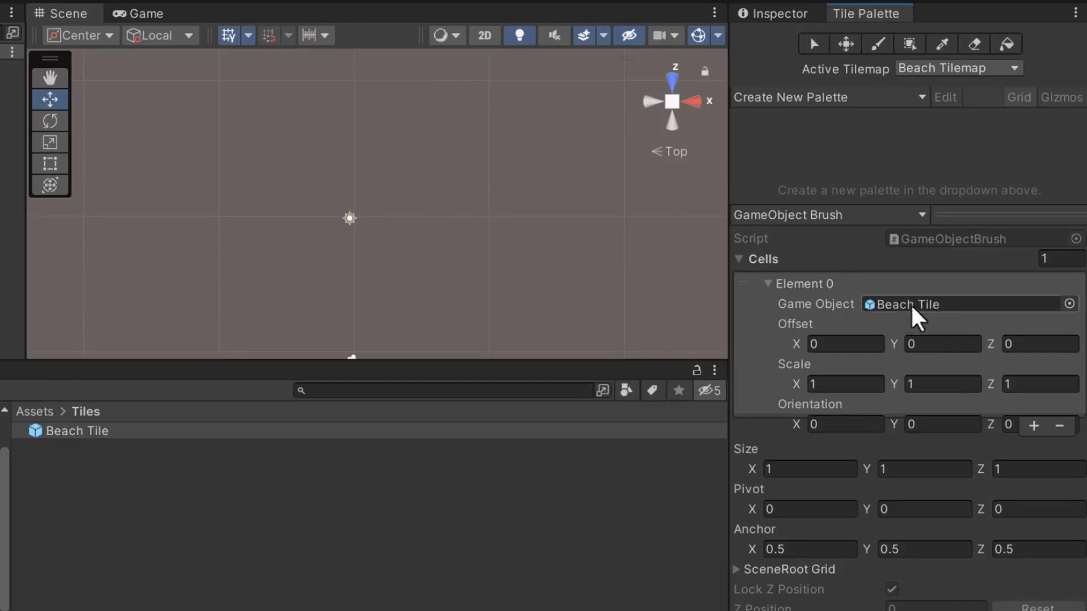
pyautogui.moveTo(1067, 326)
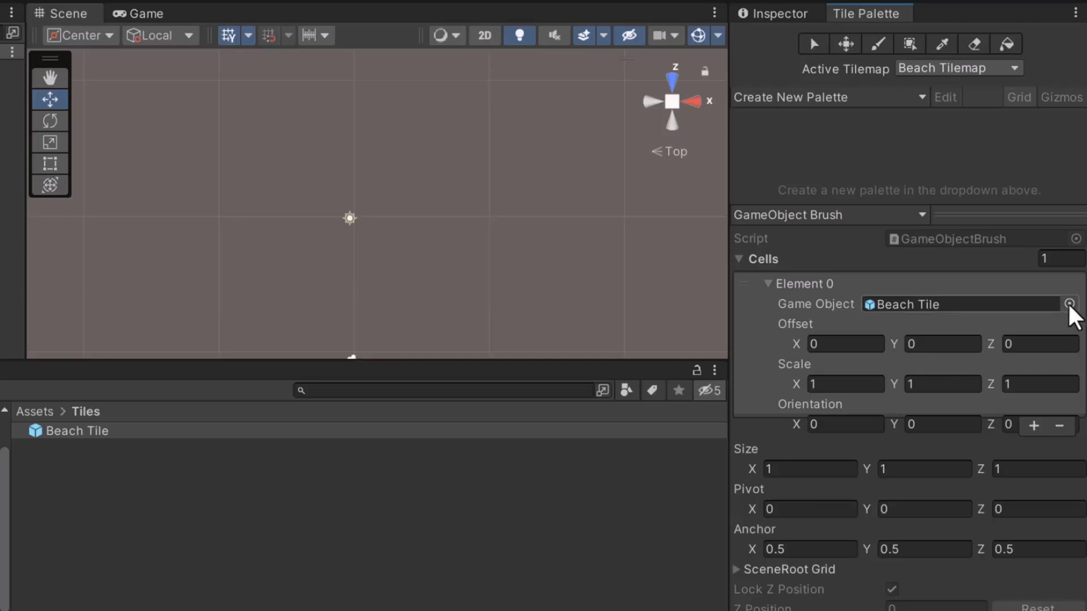
pyautogui.click(1069, 304)
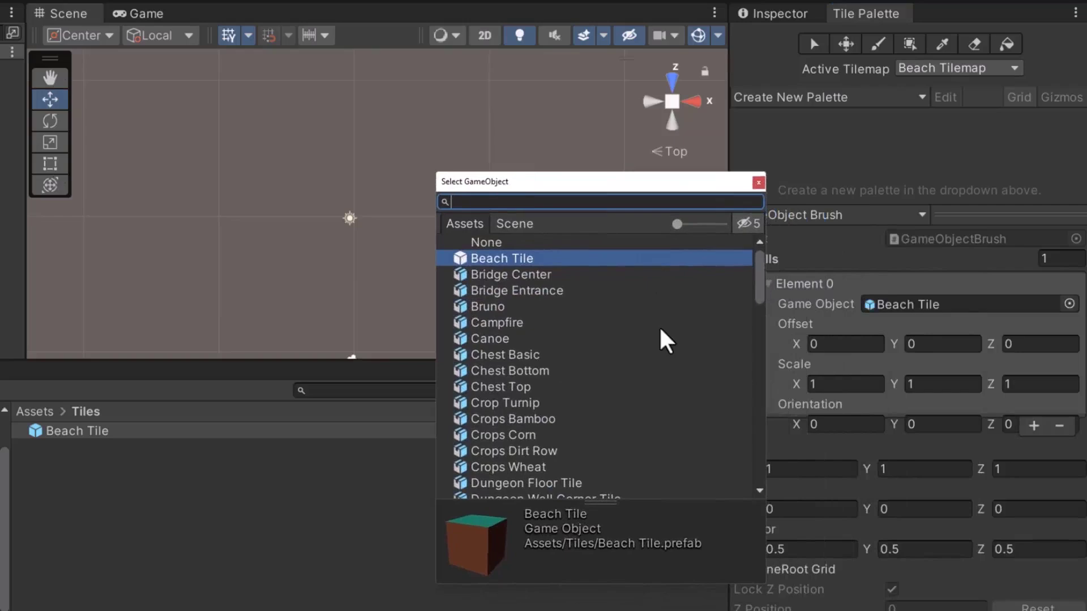
pyautogui.moveTo(757, 182)
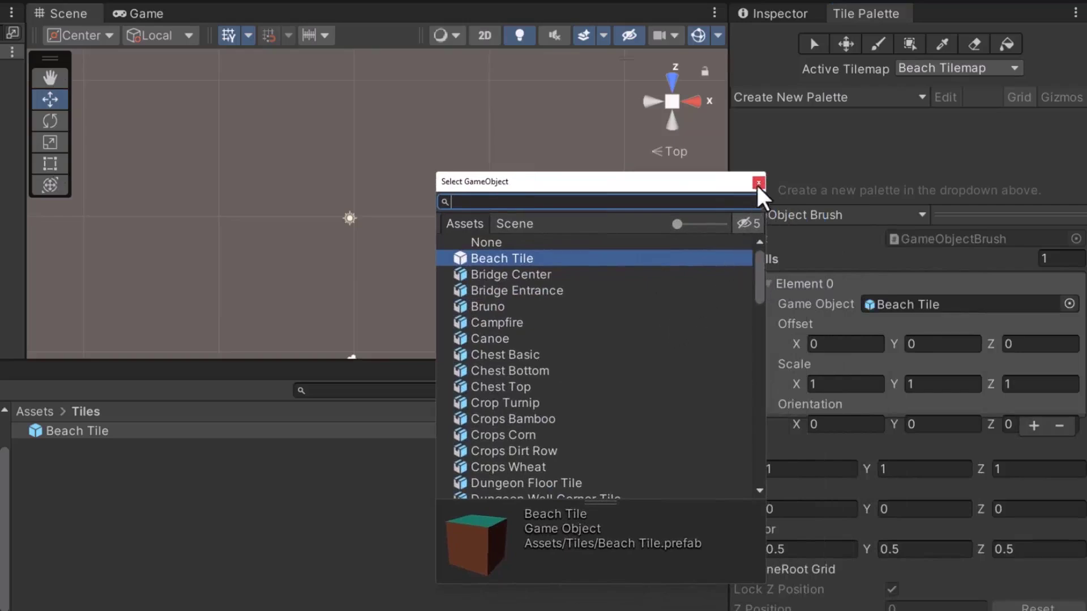
pyautogui.scroll(-3)
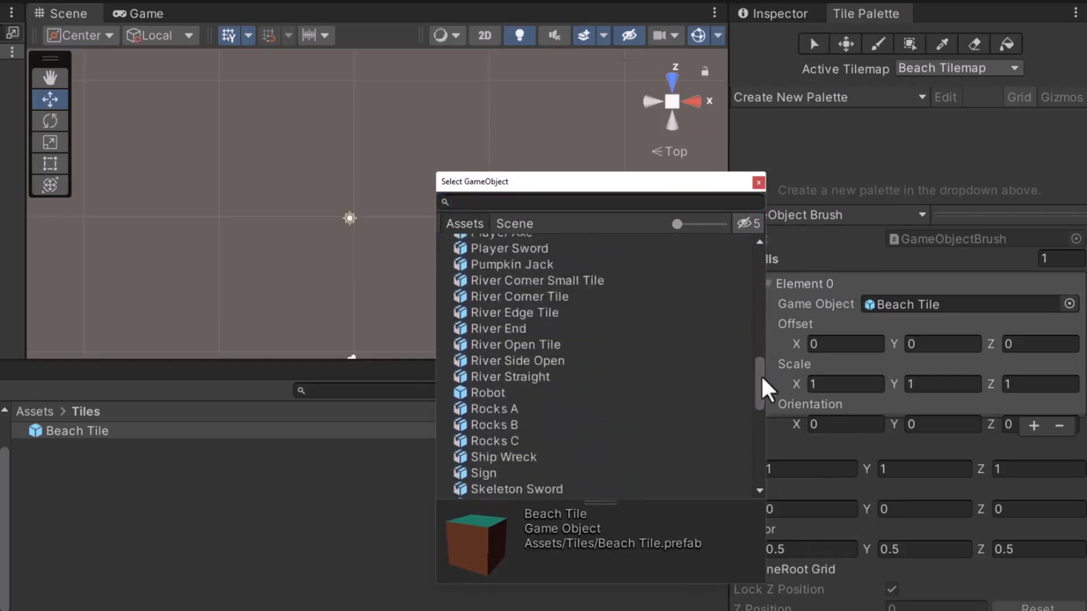
pyautogui.scroll(3)
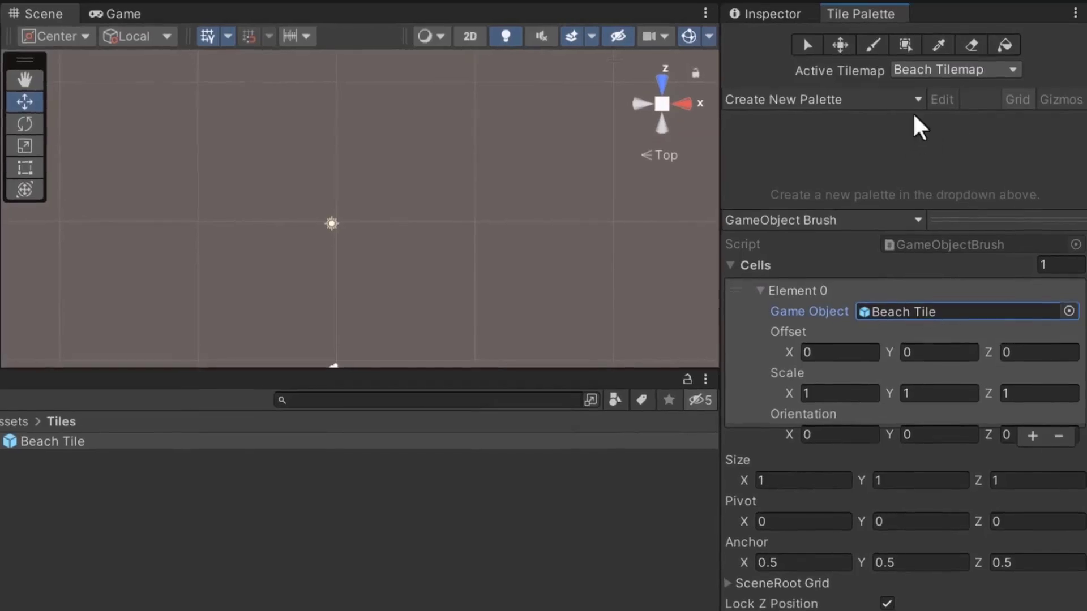
pyautogui.moveTo(872, 44)
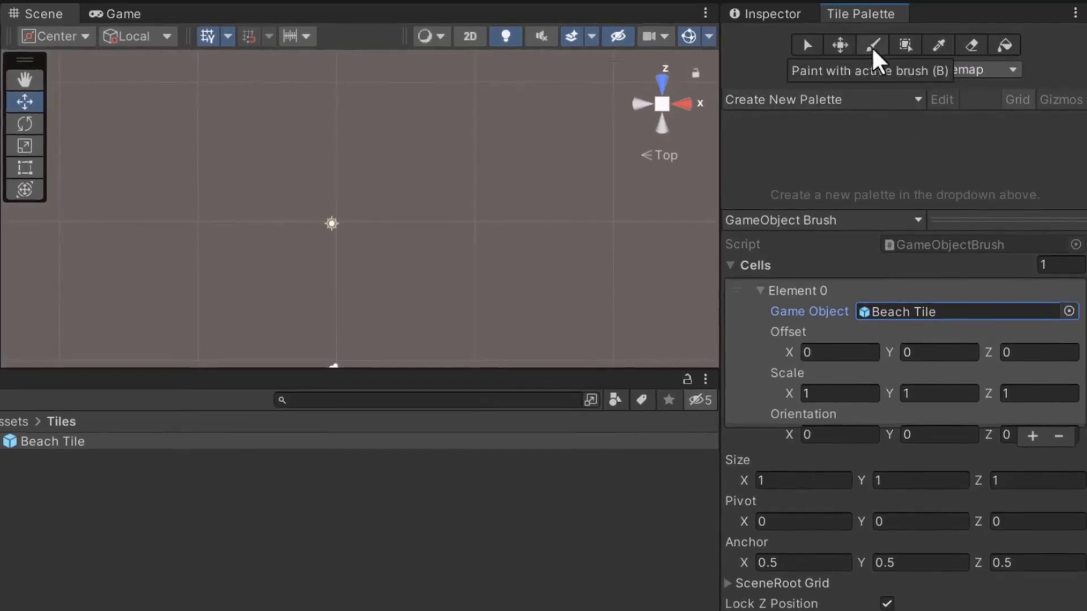
# Step: Activate the paint brush tool with Beach Tilemap as the active tilemap
pyautogui.click(871, 44)
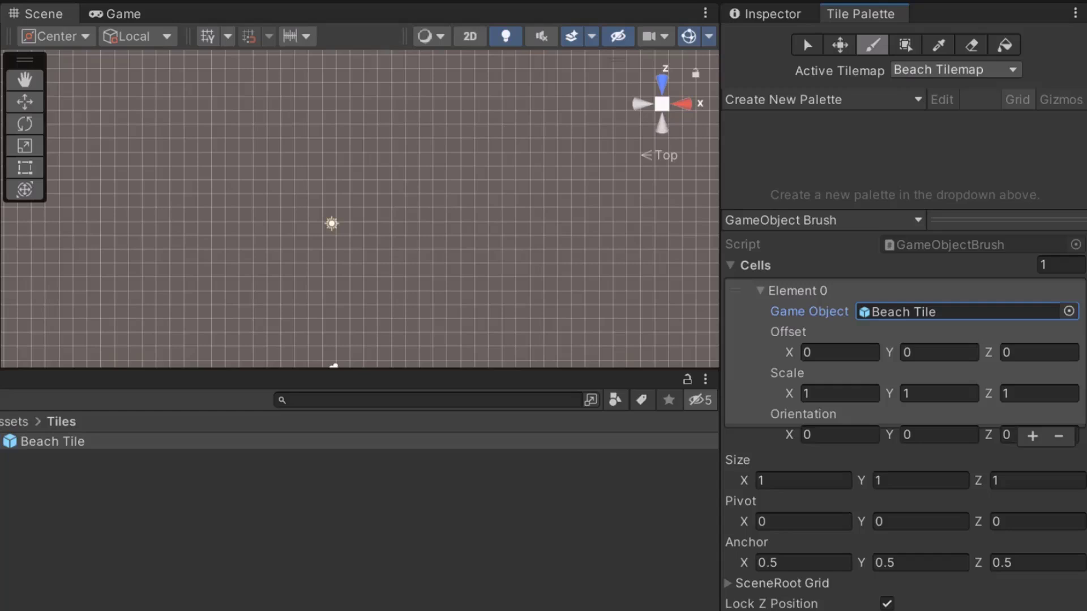
pyautogui.moveTo(942, 83)
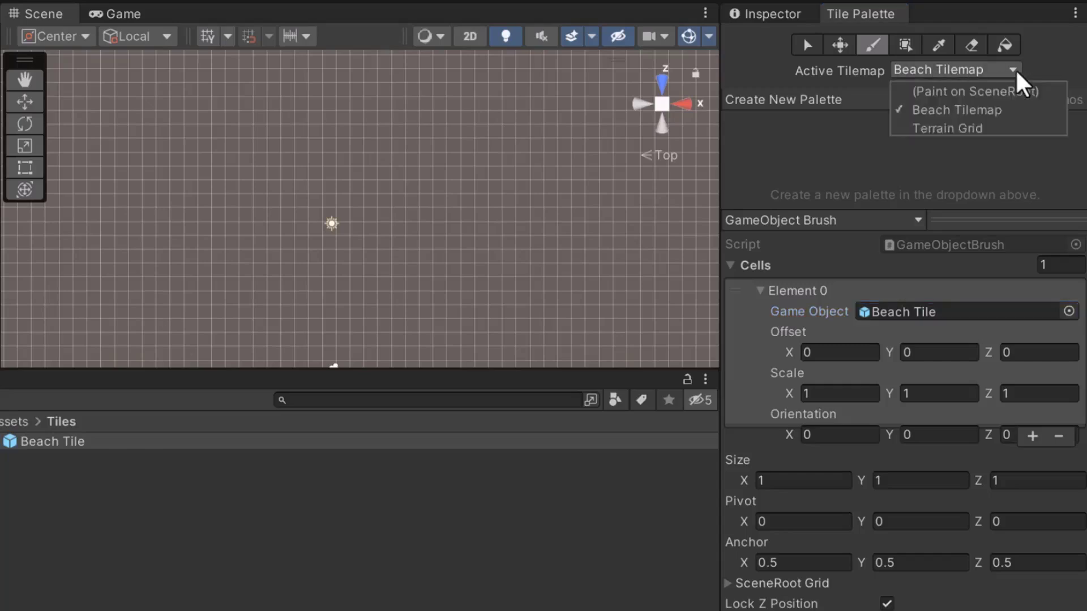
pyautogui.moveTo(976, 91)
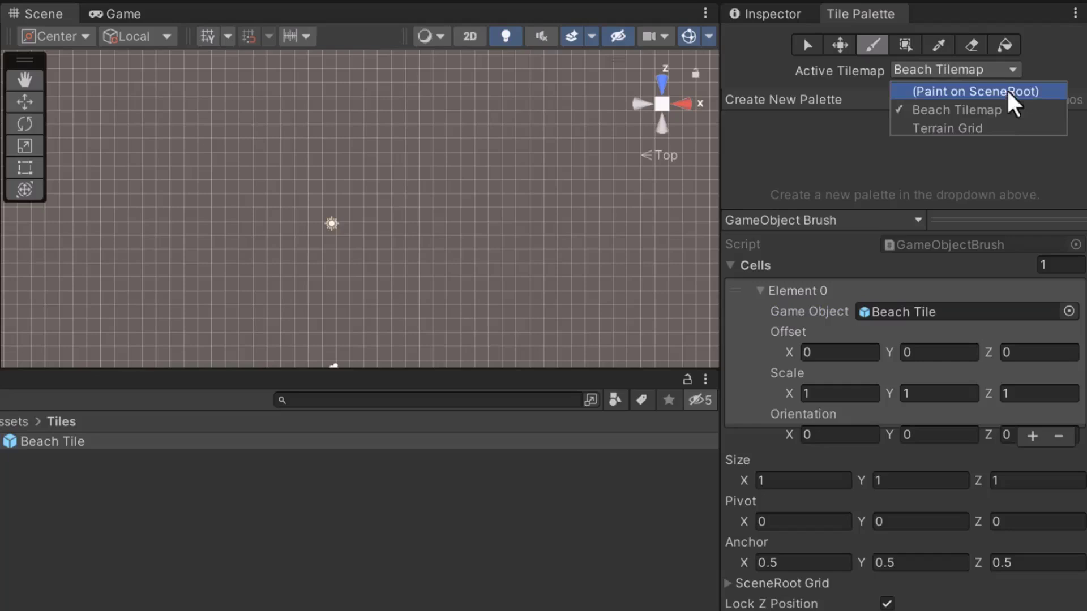
pyautogui.moveTo(971, 109)
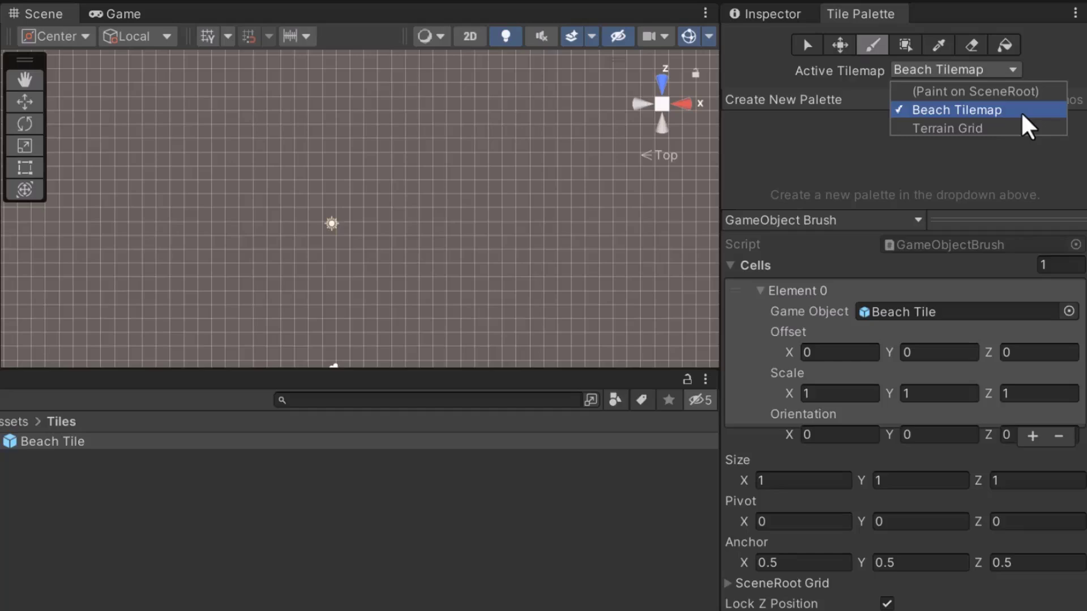
pyautogui.click(960, 109)
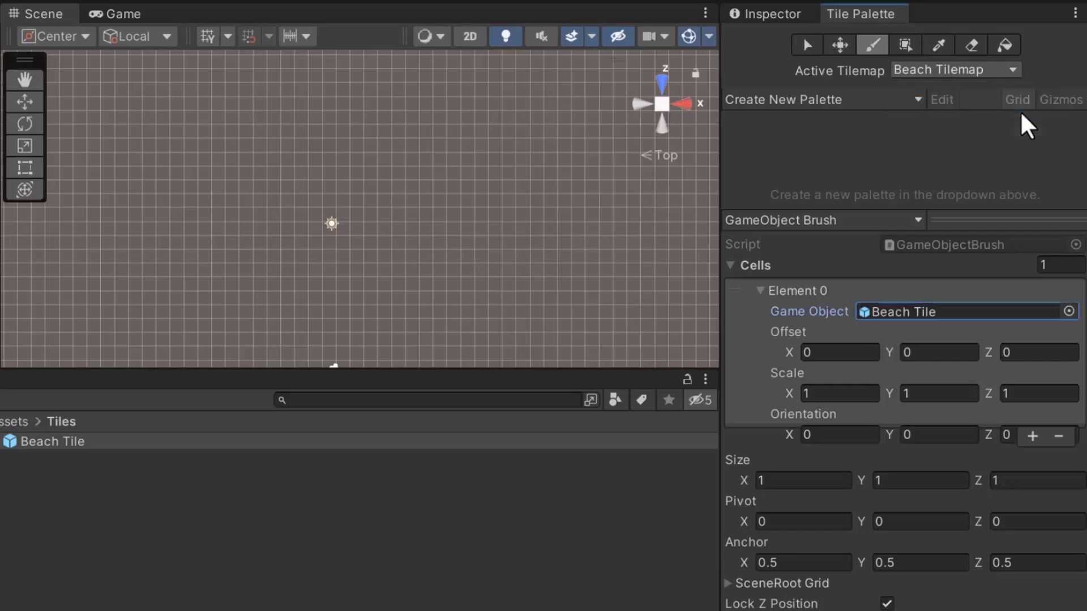
pyautogui.moveTo(346, 346)
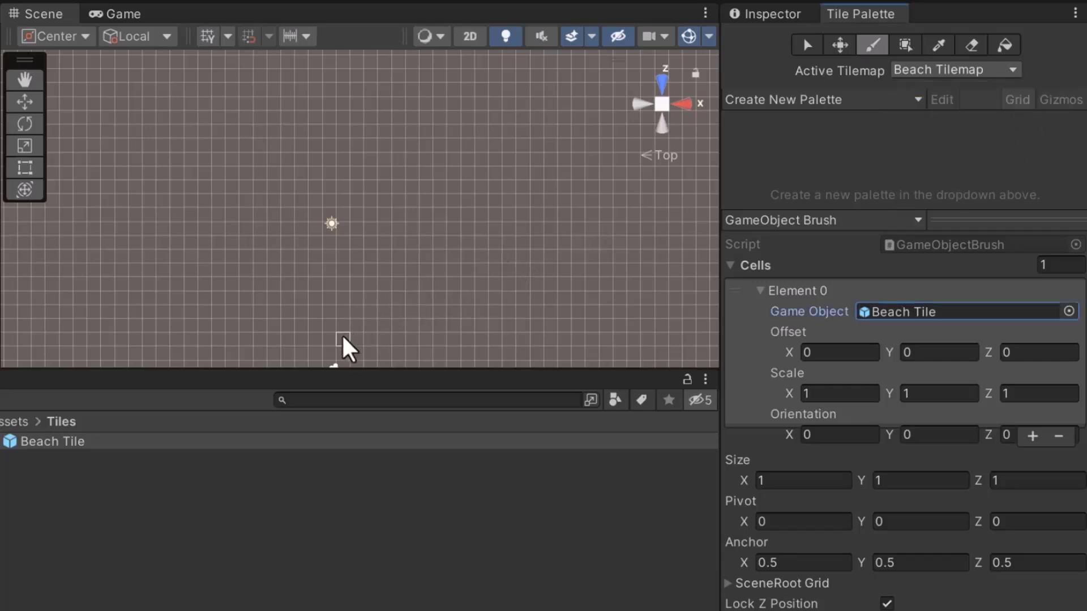
# Step: Paint Beach Tile cubes along four sides of a square, leaving the middle empty
pyautogui.click(326, 345)
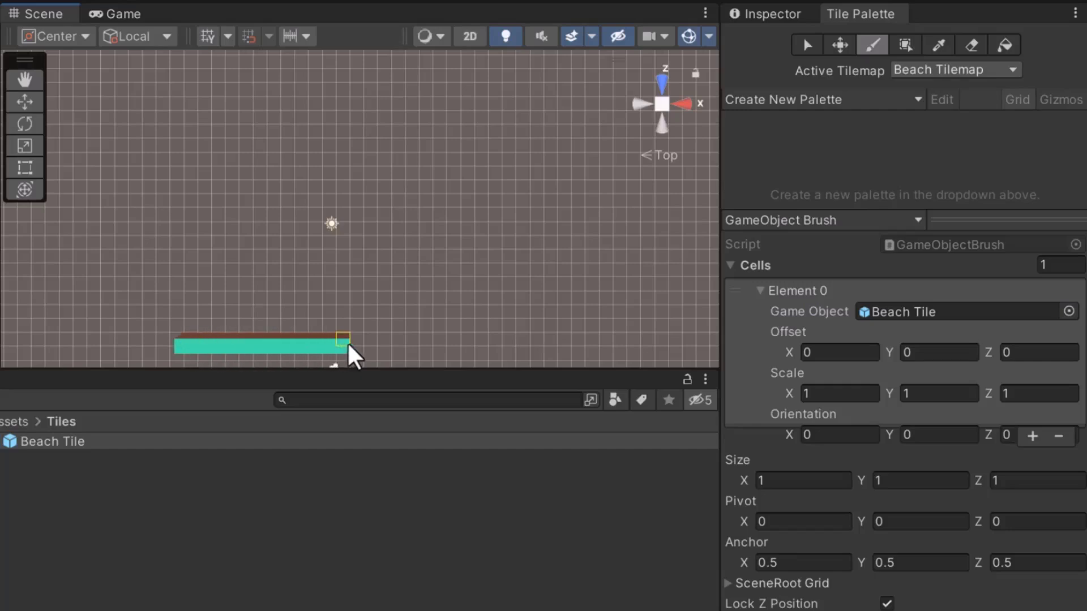
pyautogui.moveTo(388, 347)
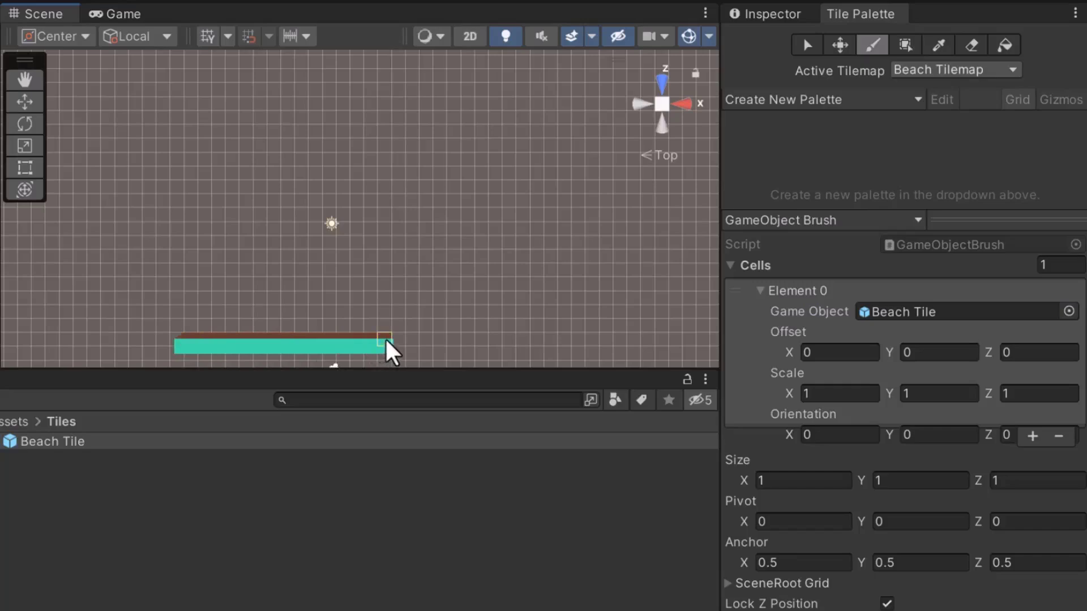
pyautogui.moveTo(187, 355)
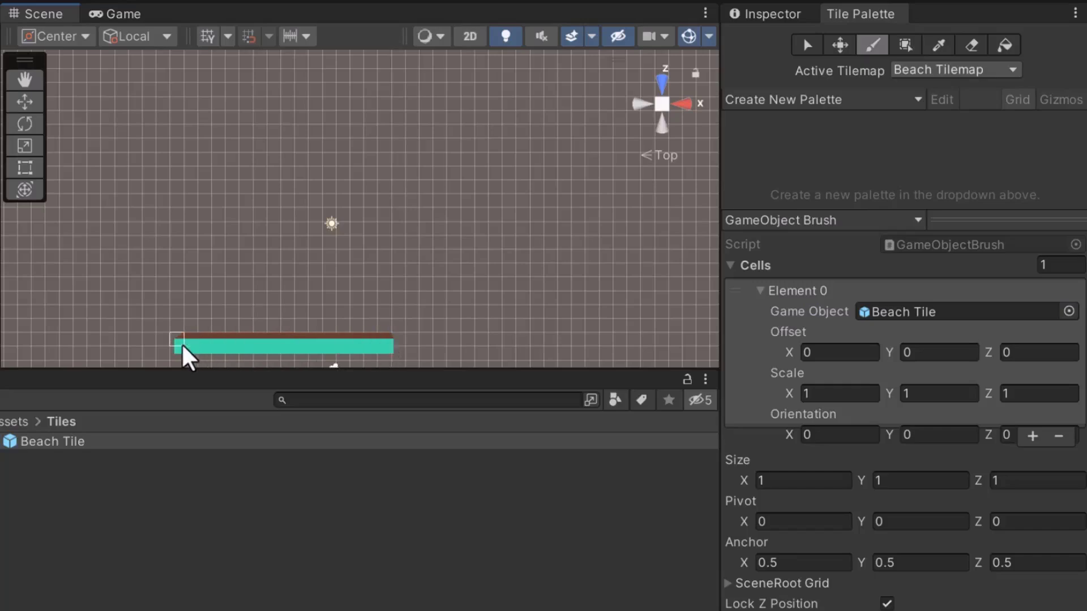
pyautogui.moveTo(218, 350)
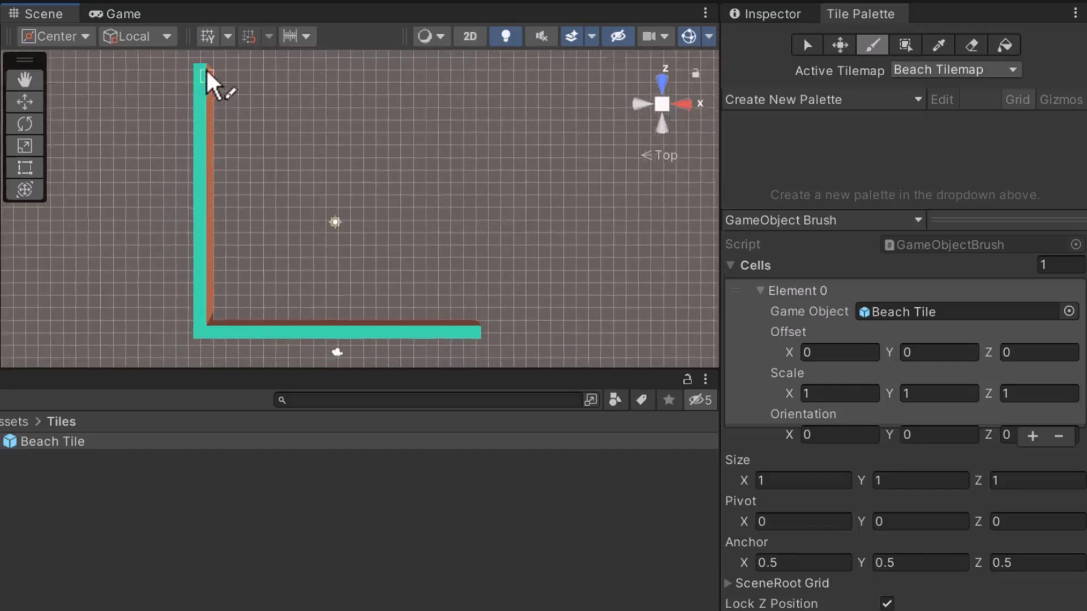
pyautogui.moveTo(208, 76); pyautogui.dragTo(458, 326)
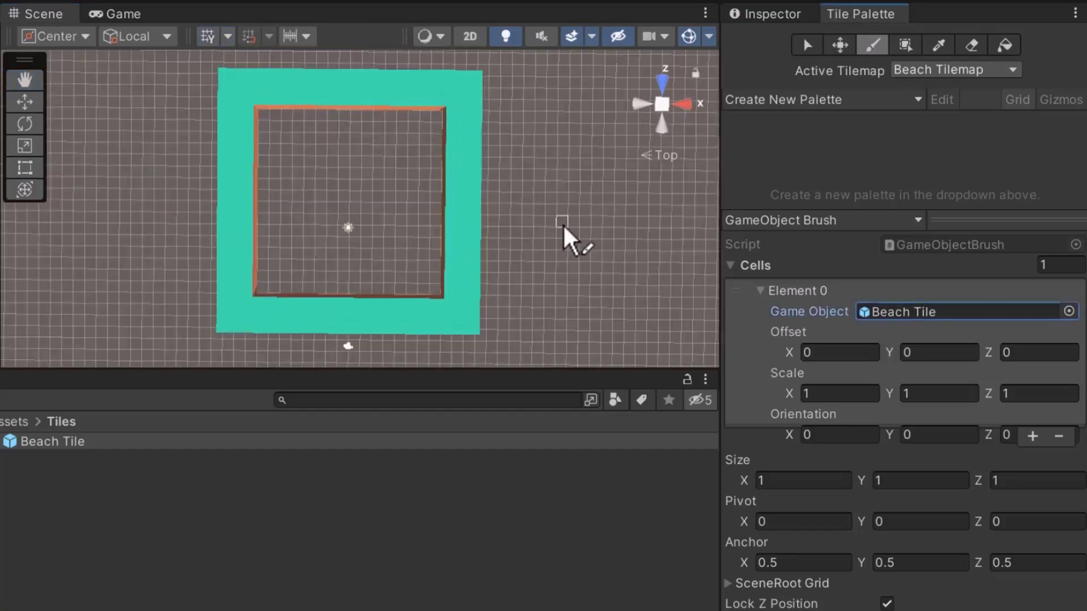
pyautogui.moveTo(448, 229)
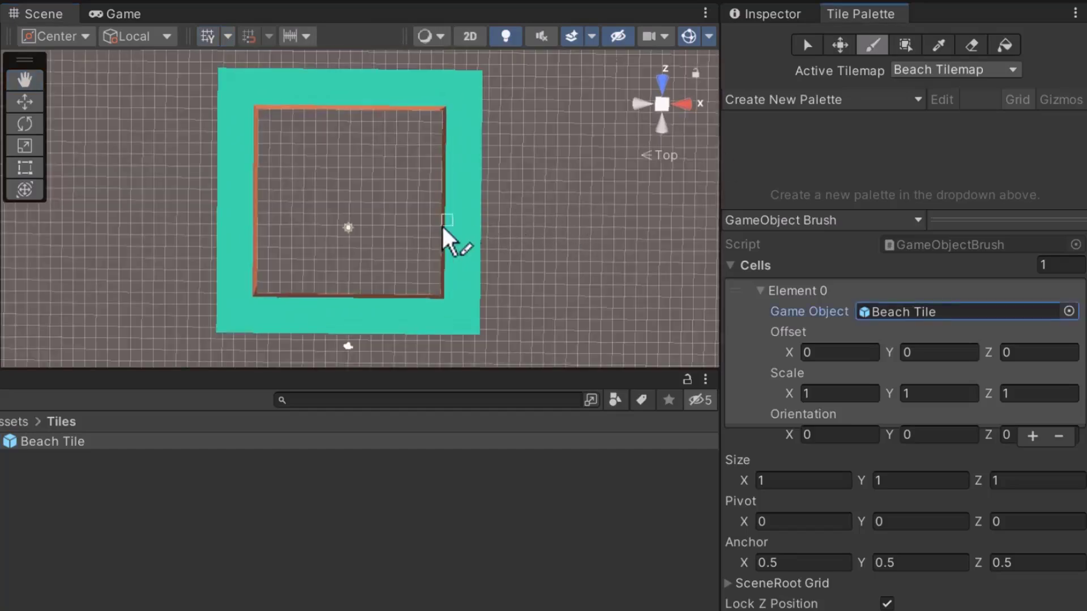
pyautogui.moveTo(392, 223)
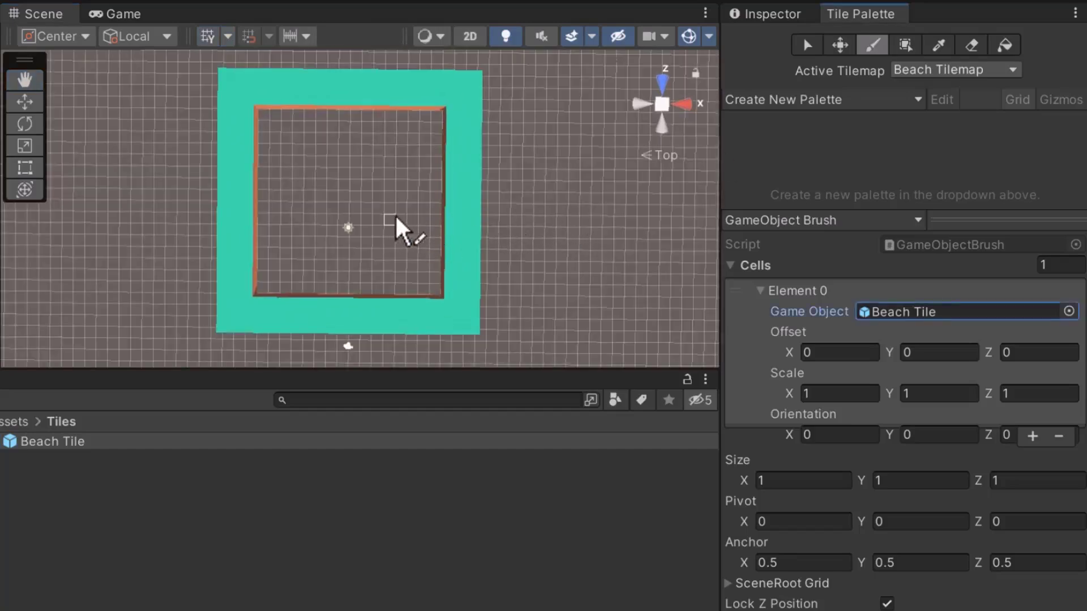
pyautogui.moveTo(387, 221)
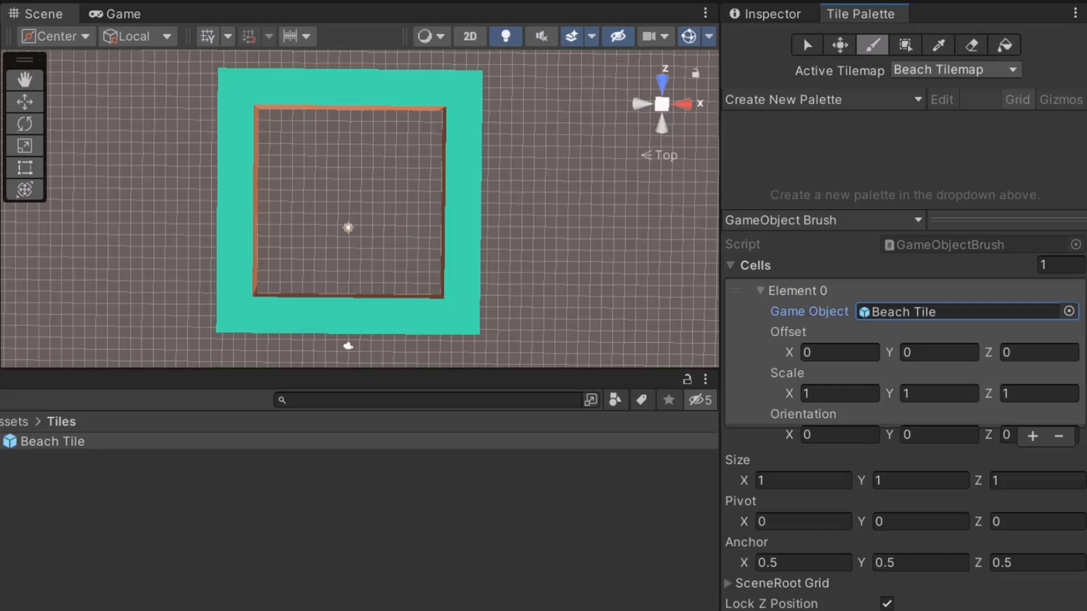
pyautogui.moveTo(501, 218)
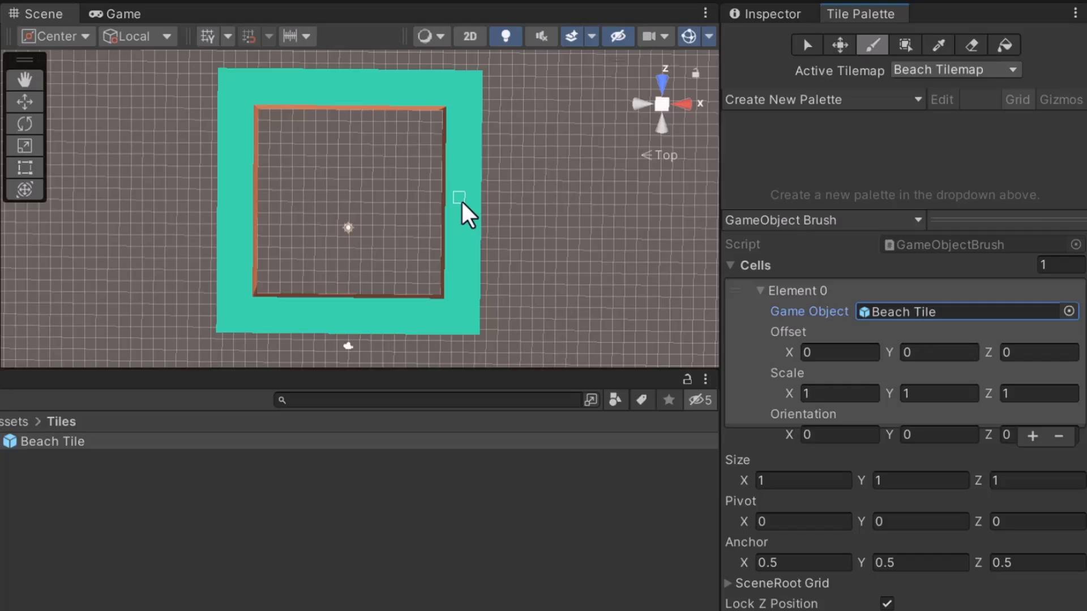
pyautogui.moveTo(468, 212)
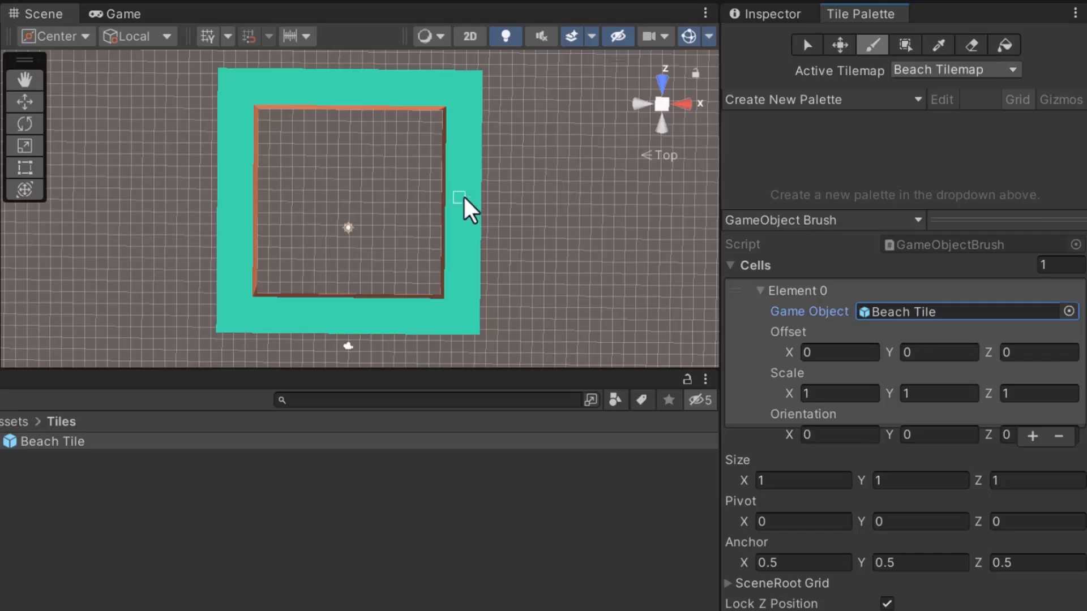
pyautogui.moveTo(394, 251)
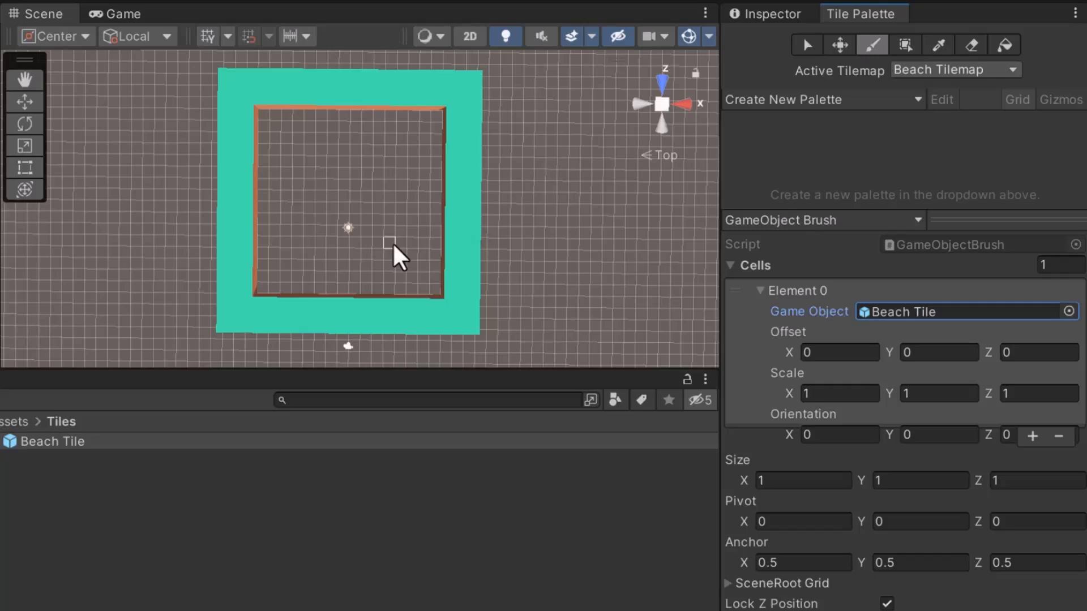
pyautogui.moveTo(396, 246)
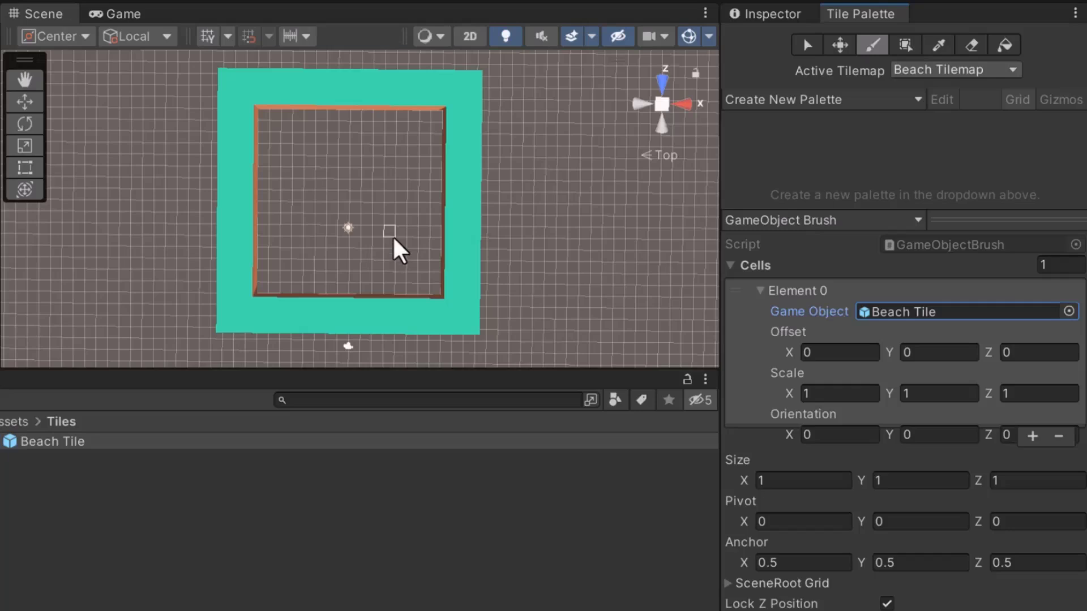